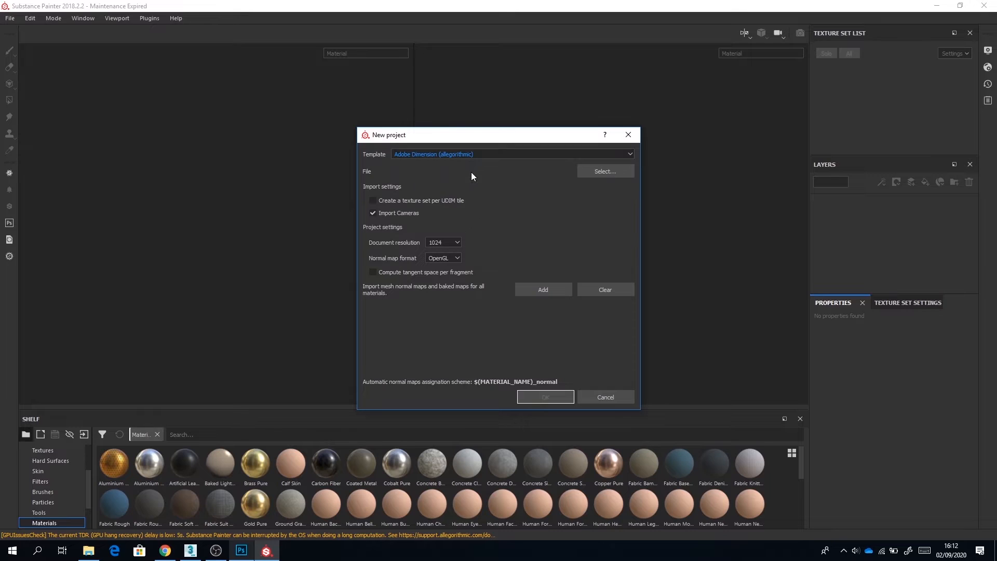
mouse_move(483, 209)
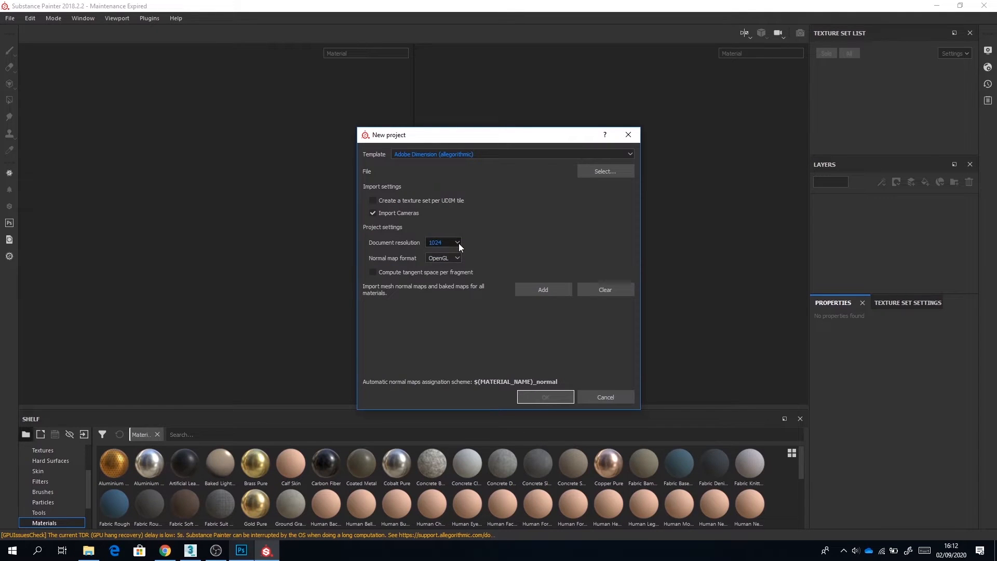
Step: Set document resolution to 4096 and browse to select the Tree.obj mesh
left_click(444, 242)
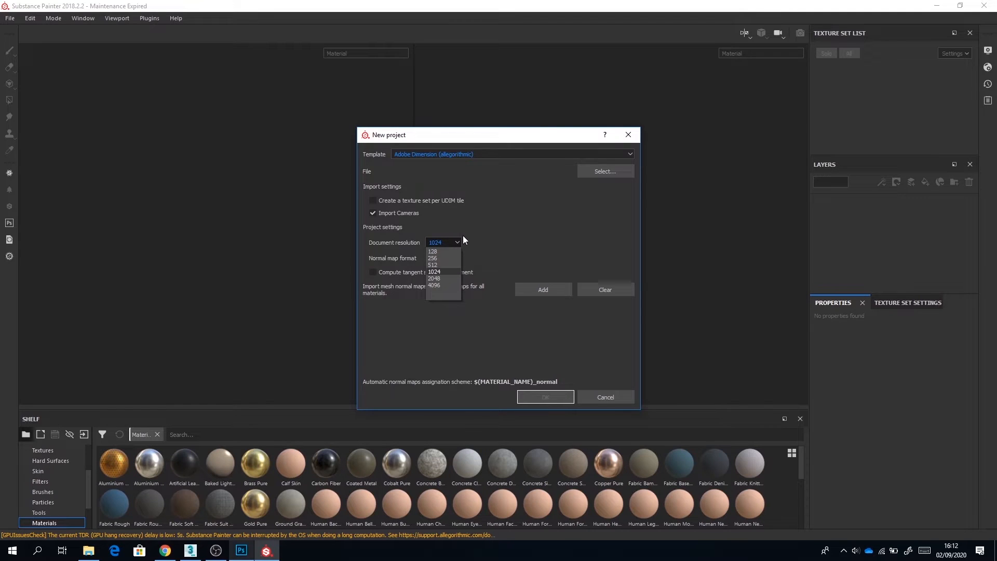
mouse_move(443, 285)
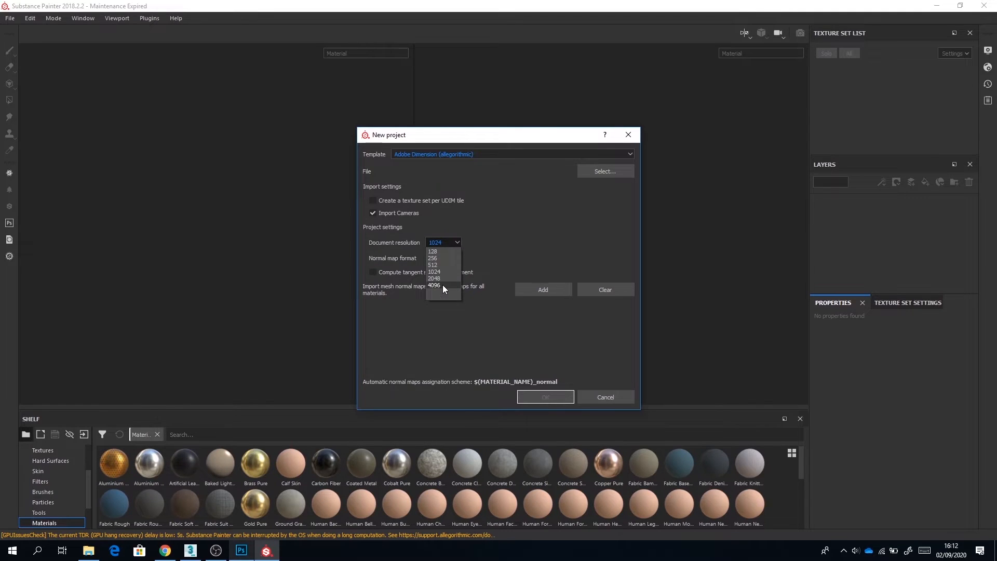
left_click(434, 285)
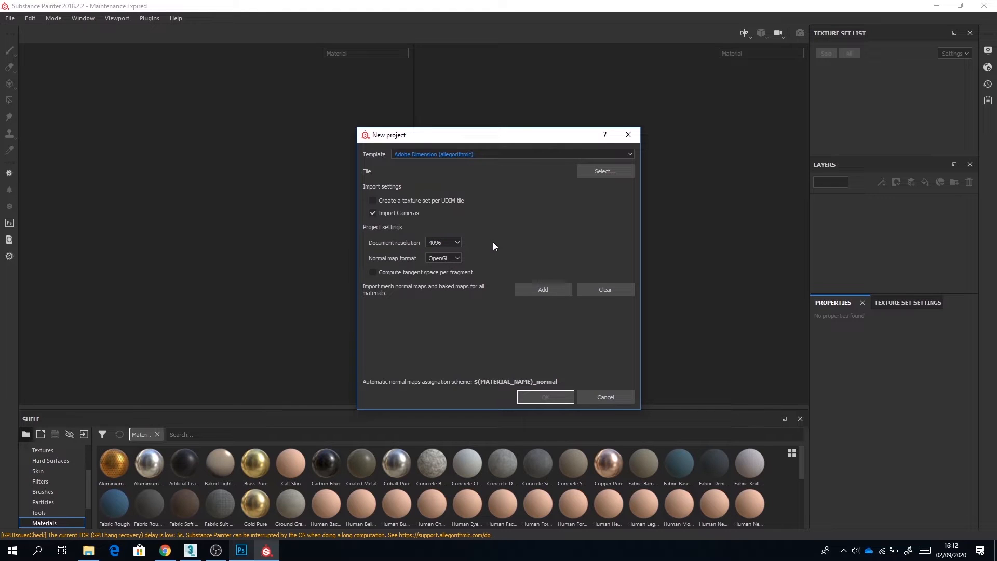
mouse_move(605, 171)
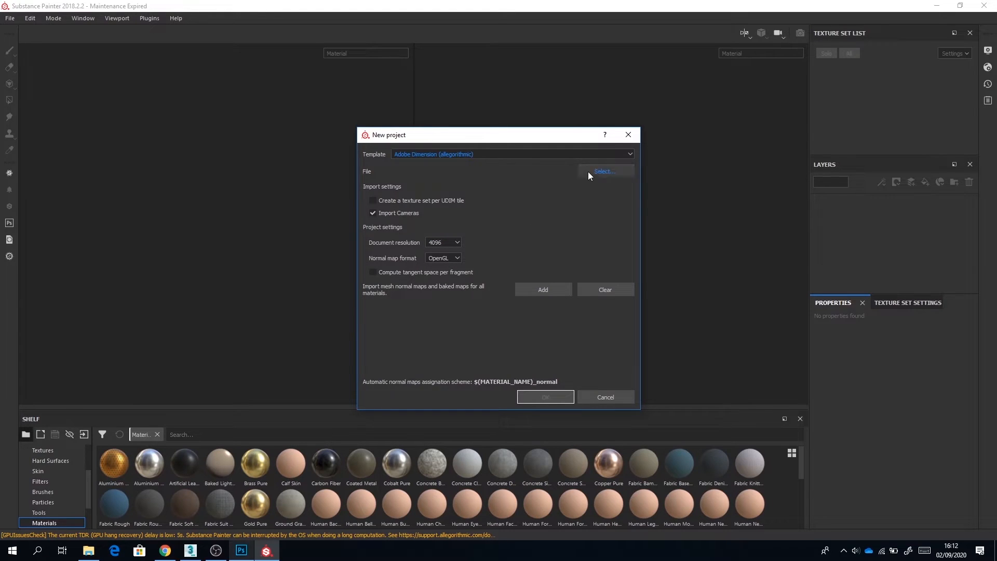
left_click(602, 171)
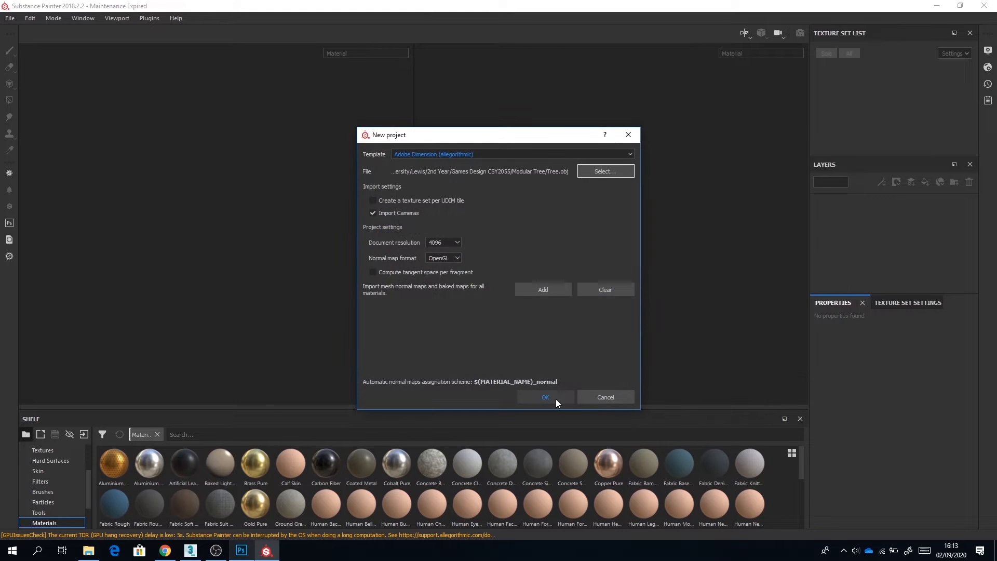
Step: Create the project and show the environment background behind the tree mesh
left_click(543, 397)
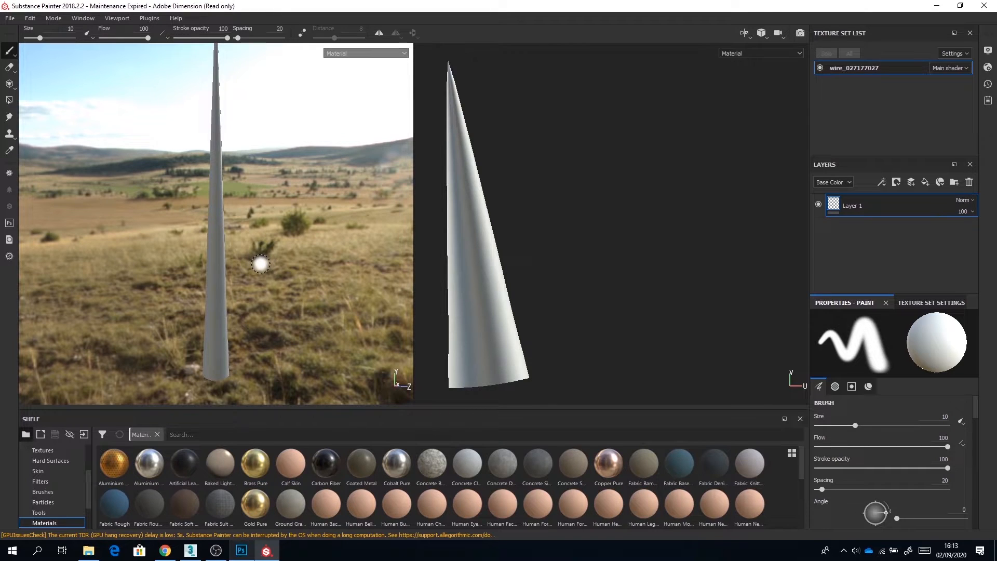
mouse_move(256, 257)
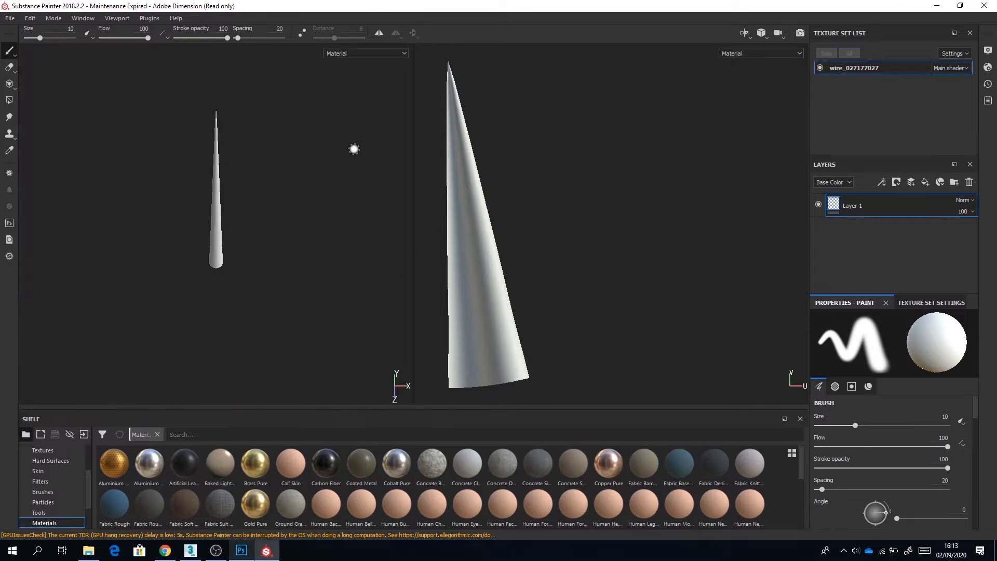
mouse_move(351, 143)
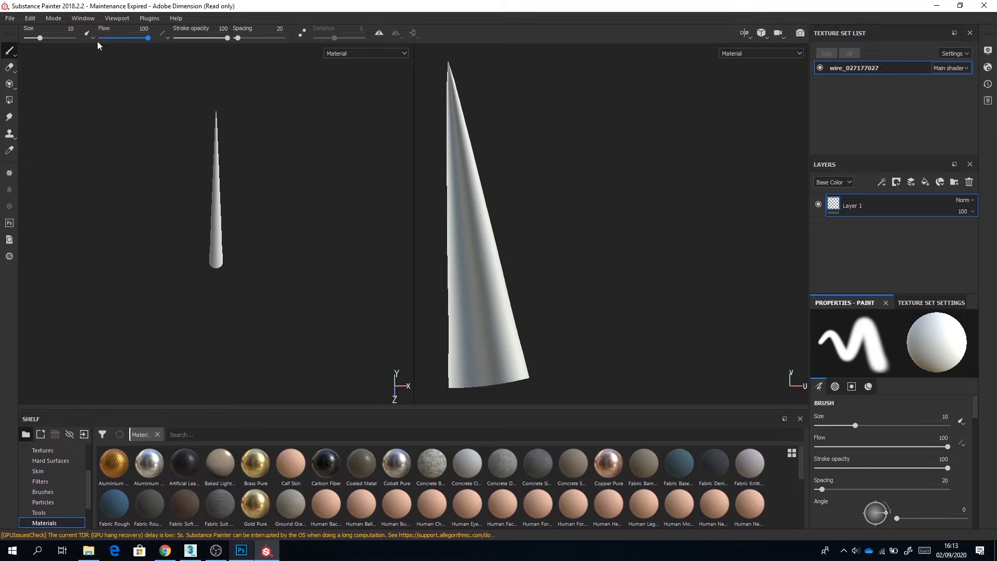
mouse_move(302, 166)
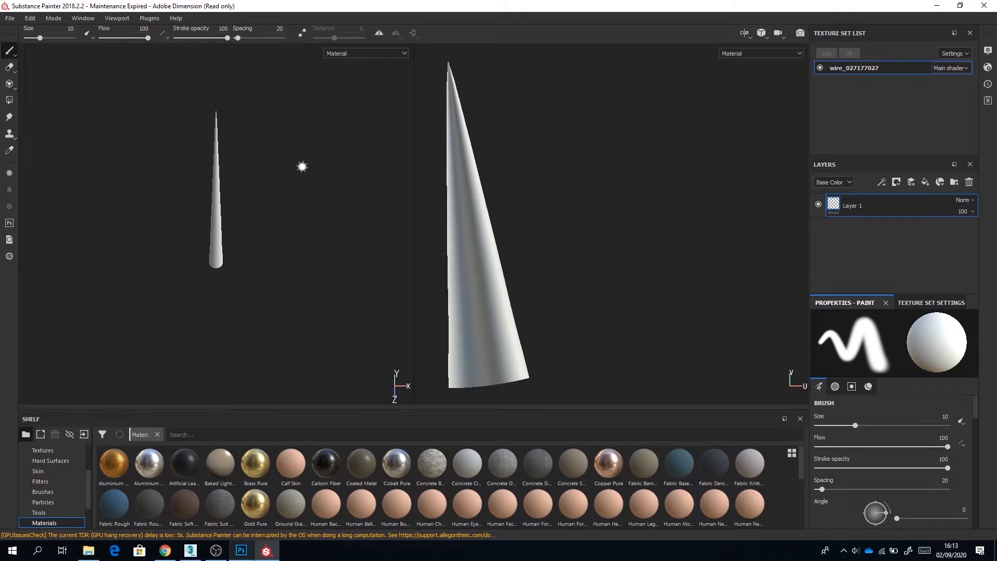
left_click(83, 18)
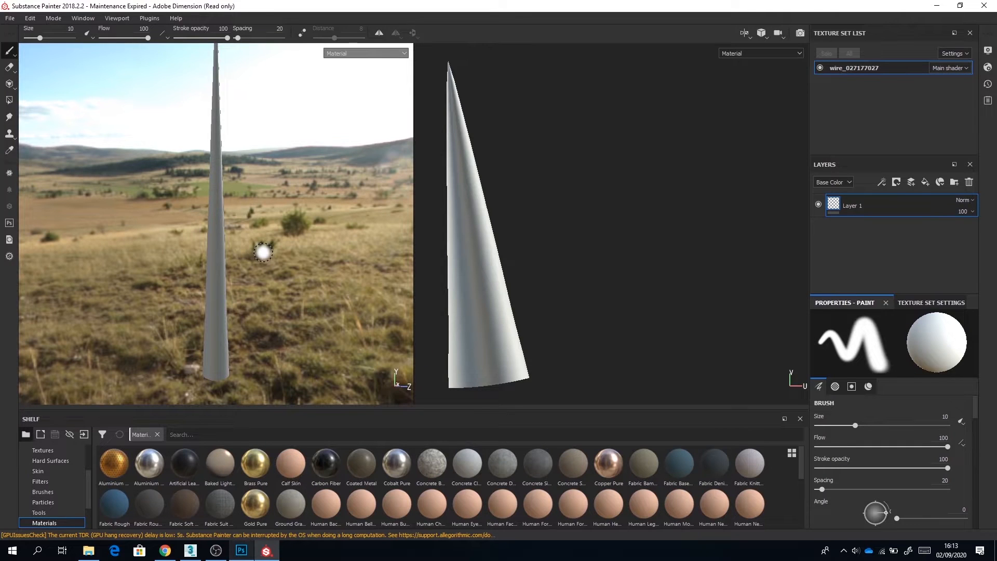
Step: Rename the texture set to Tree and remove its Emissive channel
double_click(874, 68)
type("Tree")
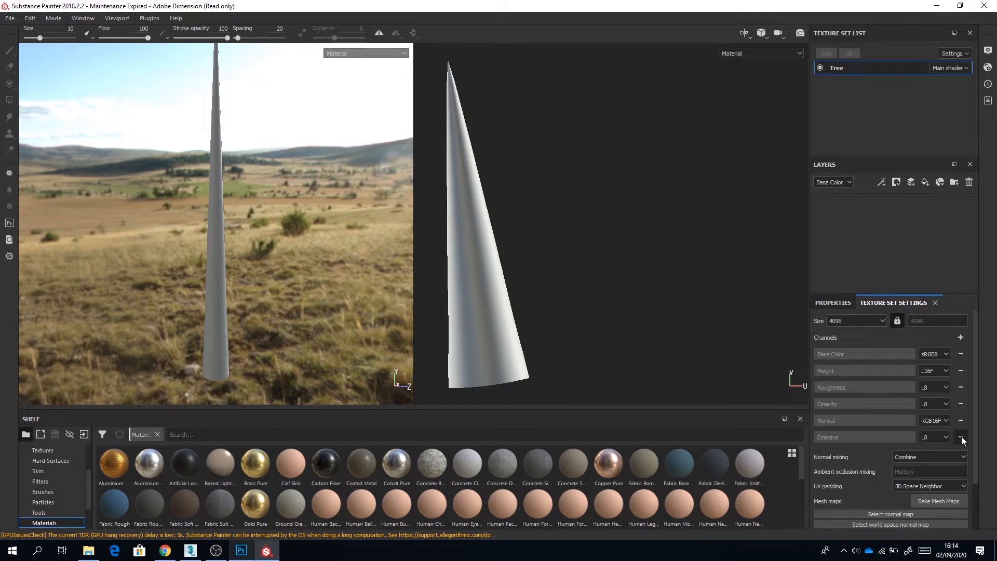
left_click(960, 438)
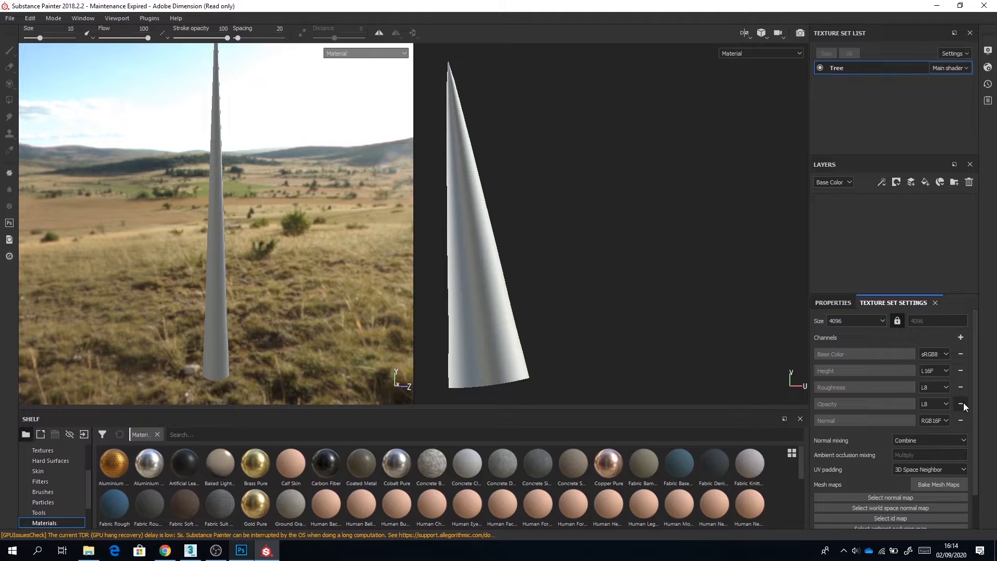
left_click(960, 404)
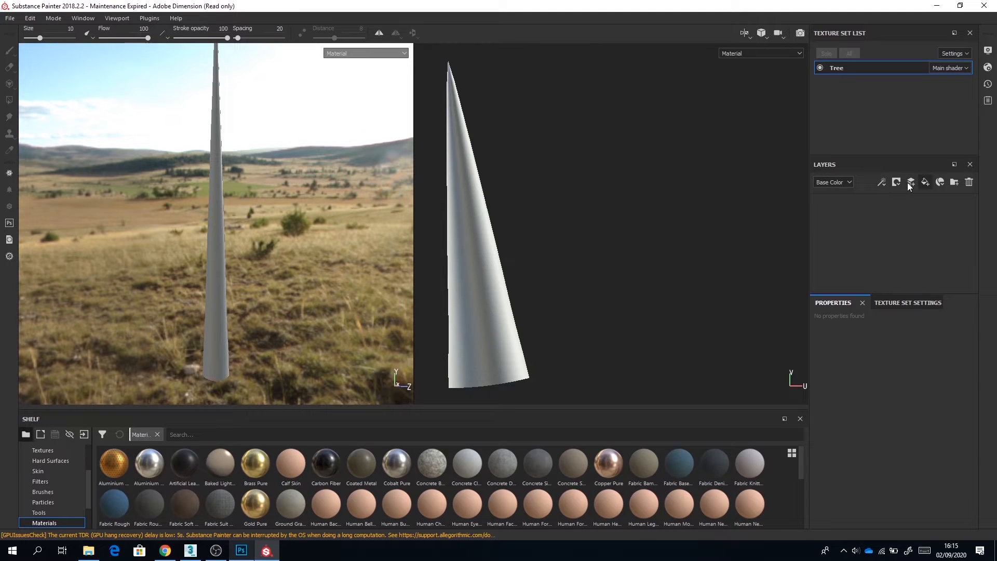
mouse_move(910, 194)
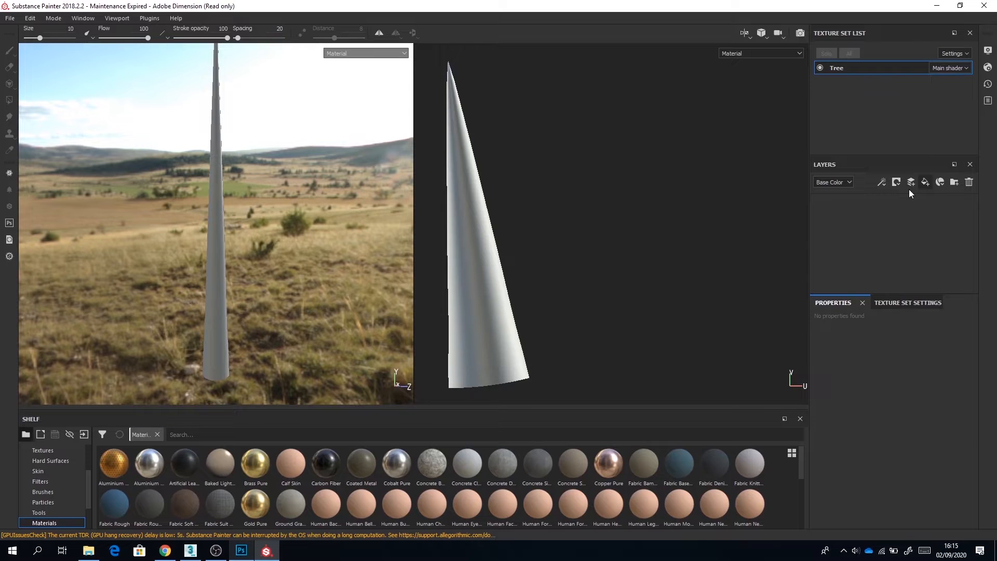
Step: Add Fill layer 1, switch to a brighter cloudy landscape environment, and disable its height
left_click(925, 181)
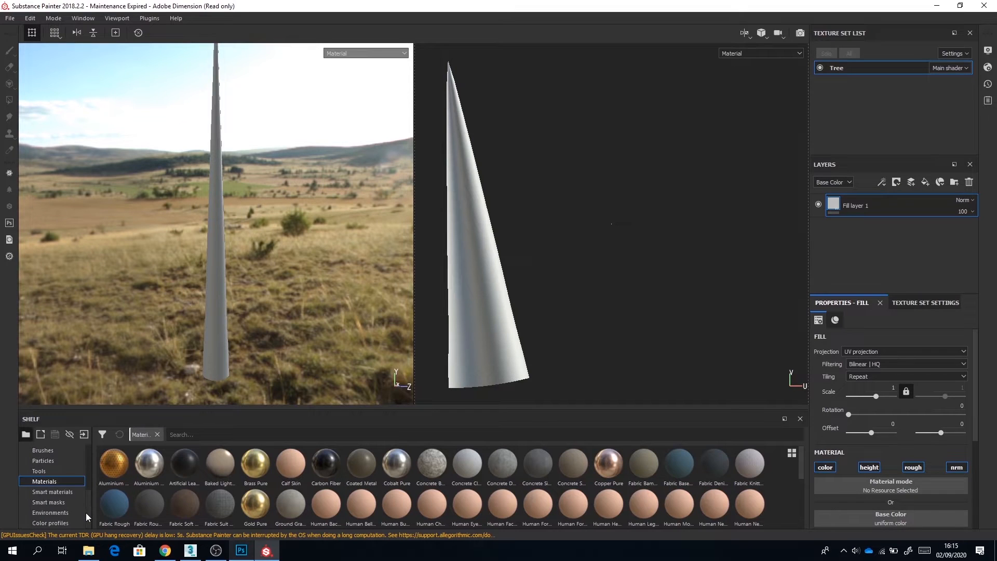
left_click(50, 513)
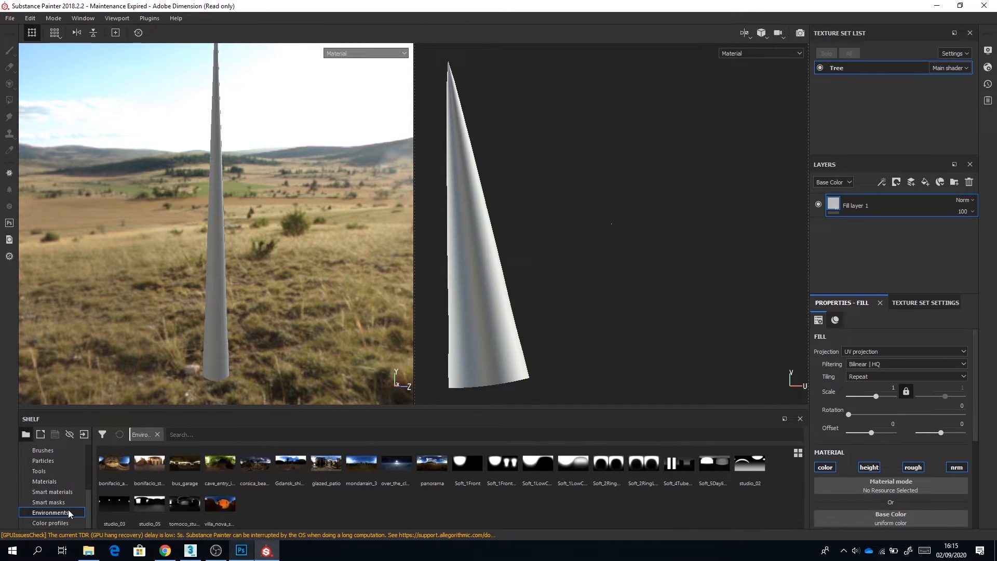
mouse_move(149, 461)
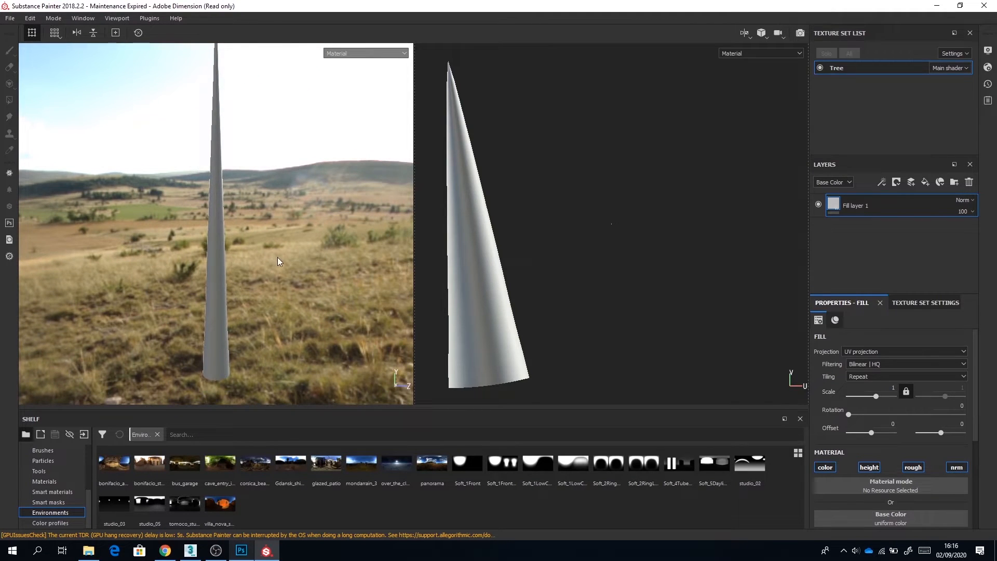
left_click(868, 344)
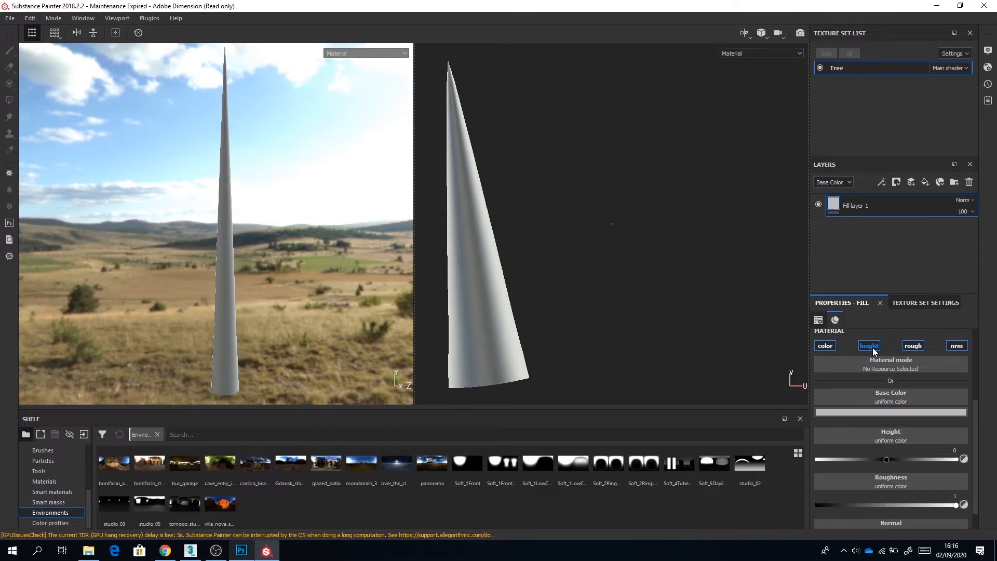
left_click(912, 345)
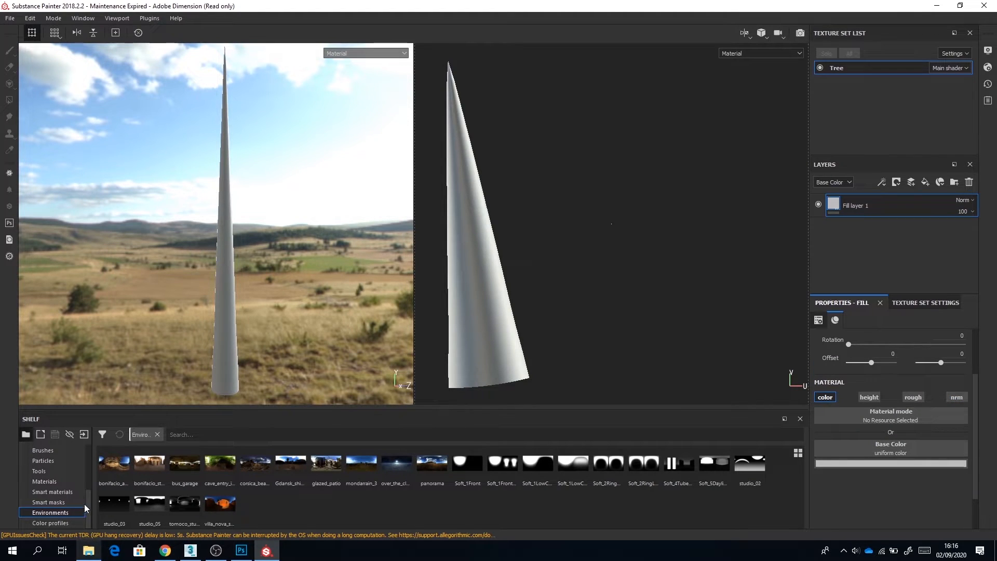
mouse_move(88, 501)
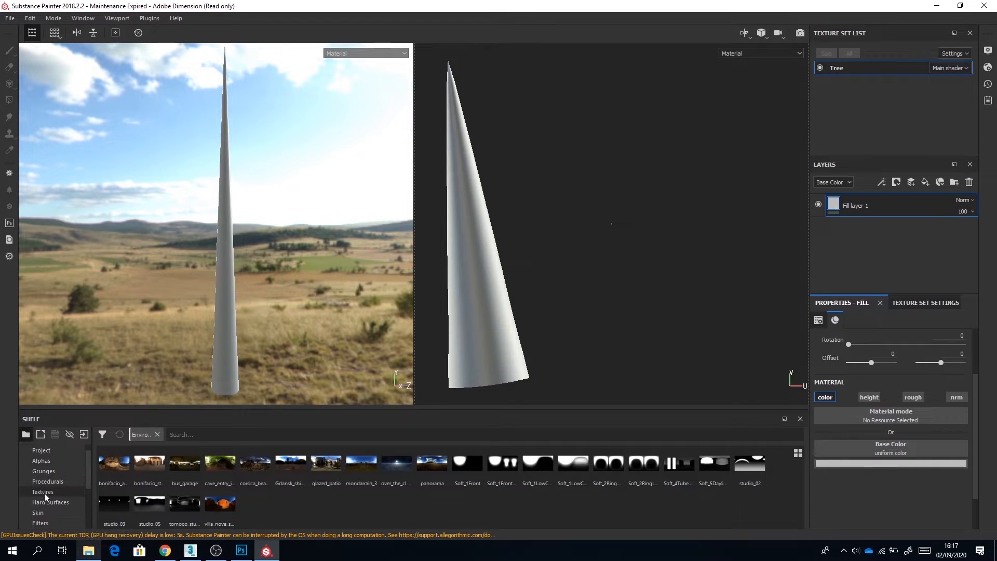
Step: Import Bark01.png into the shelf with usage set to texture
left_click(42, 491)
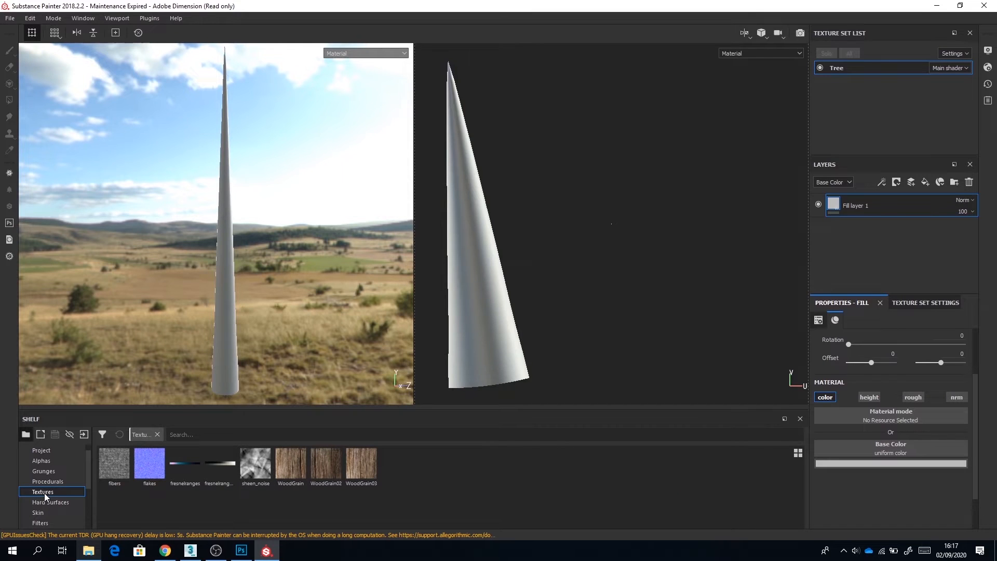
mouse_move(435, 491)
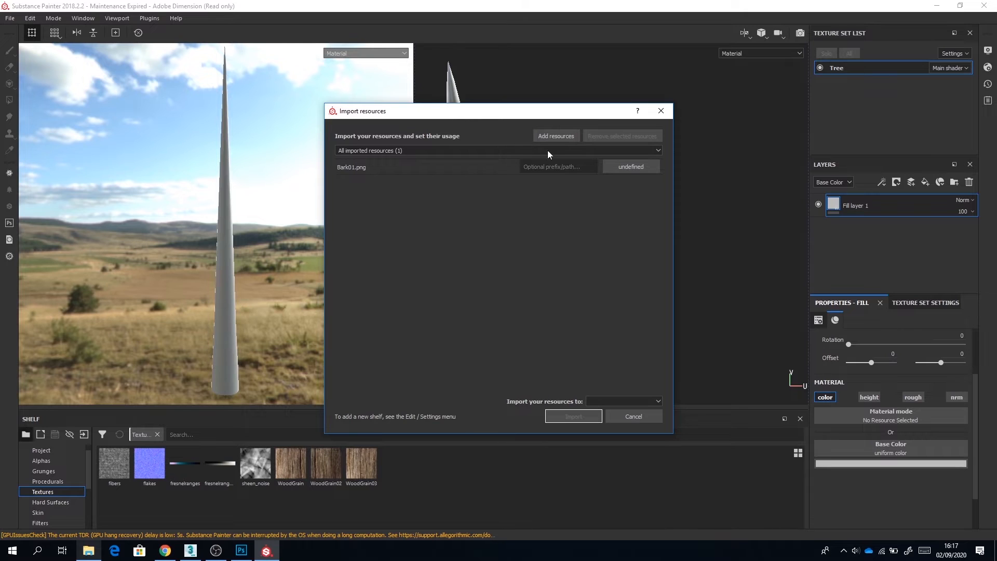
left_click(629, 167)
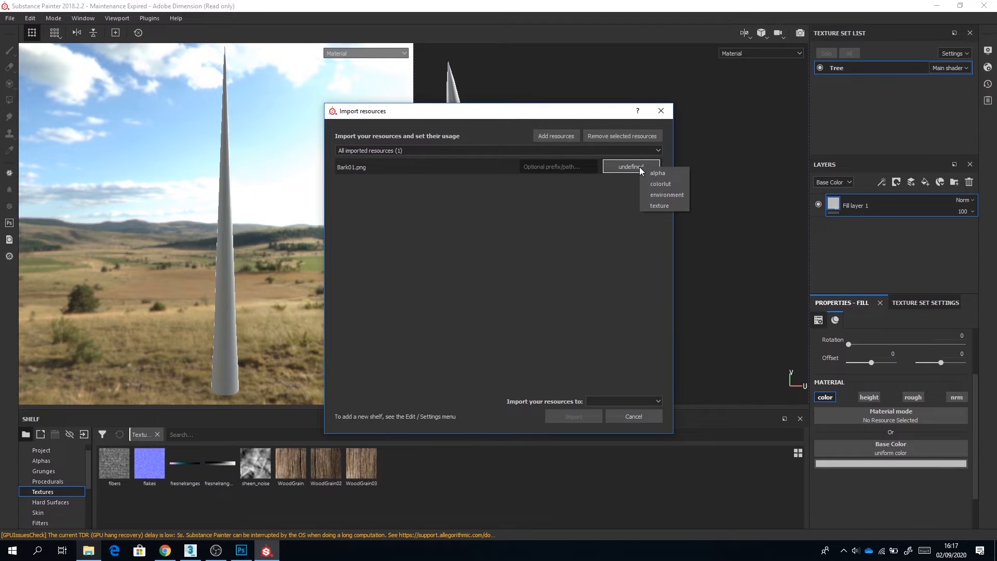
mouse_move(648, 180)
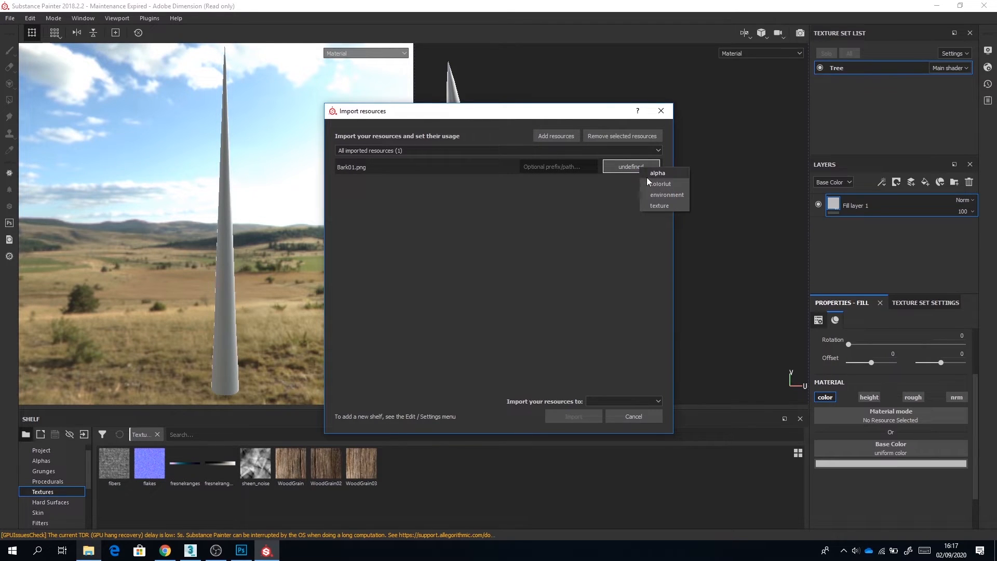
left_click(660, 206)
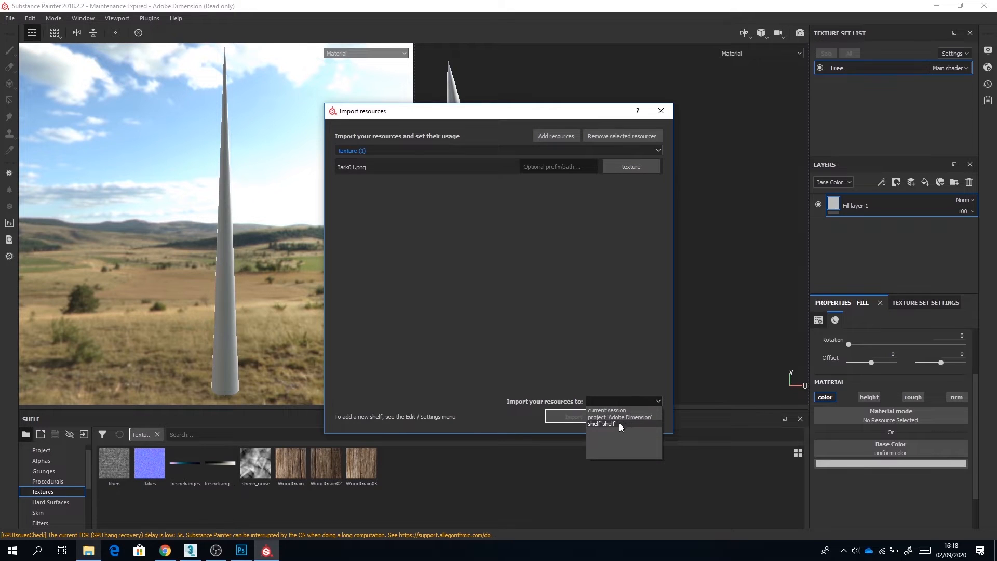
left_click(601, 424)
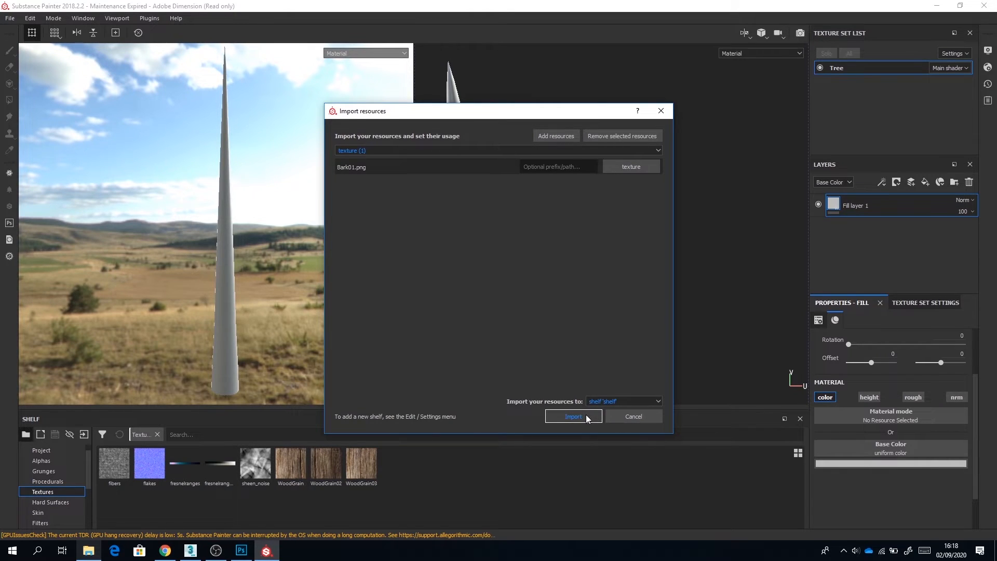
left_click(572, 417)
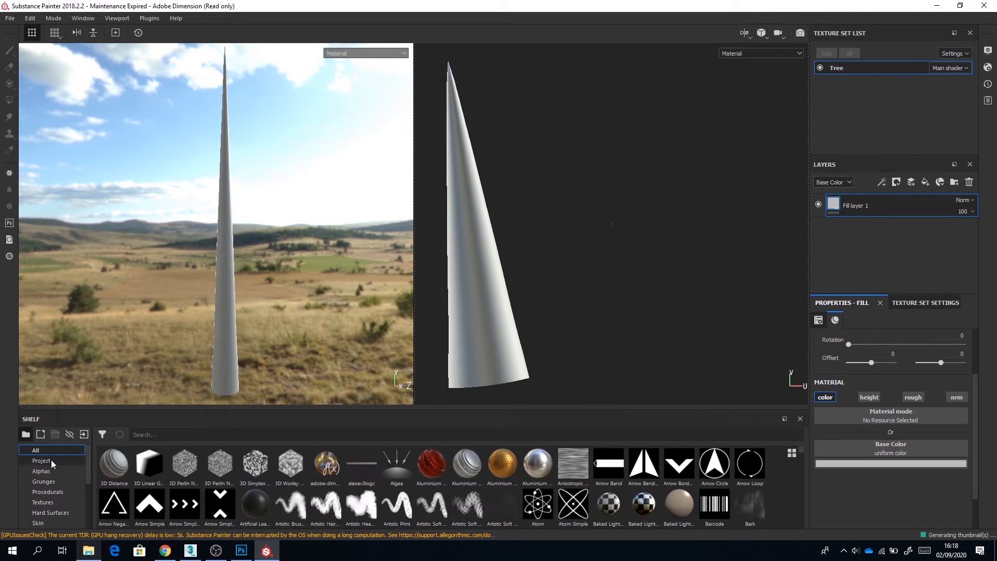
Step: Assign Bark01 as the fill layer's base colour and enable its roughness channel
left_click(43, 502)
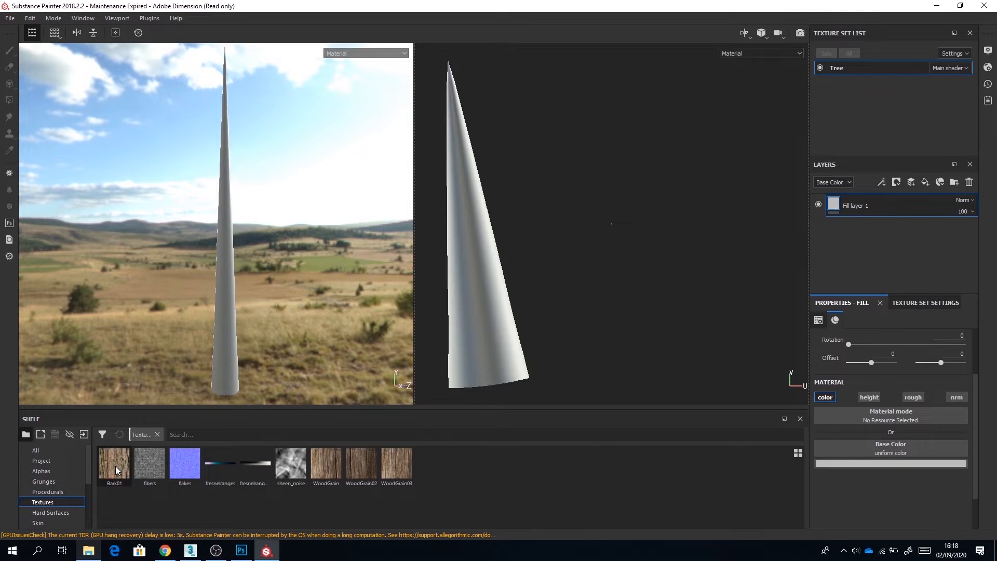
mouse_move(114, 462)
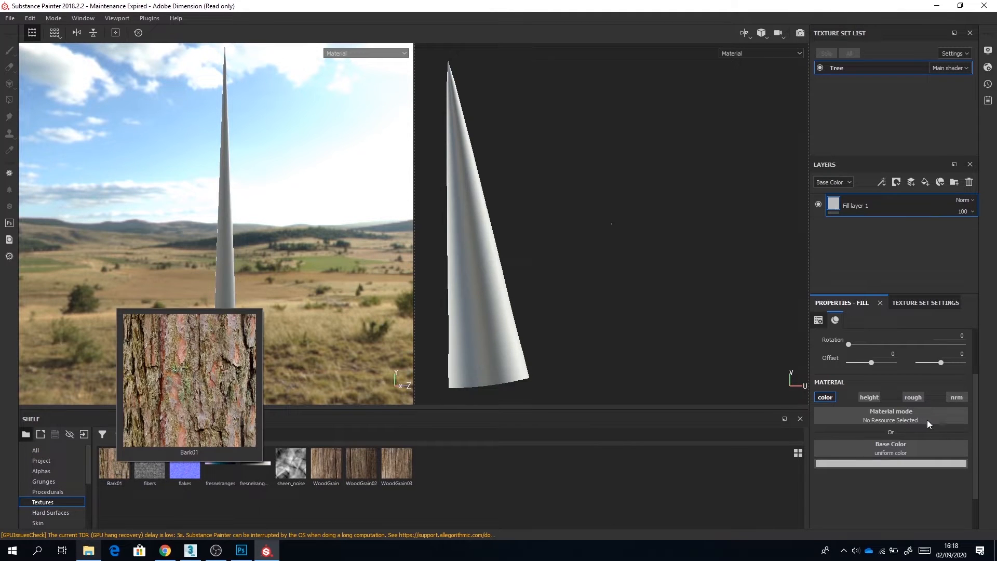
left_click(890, 415)
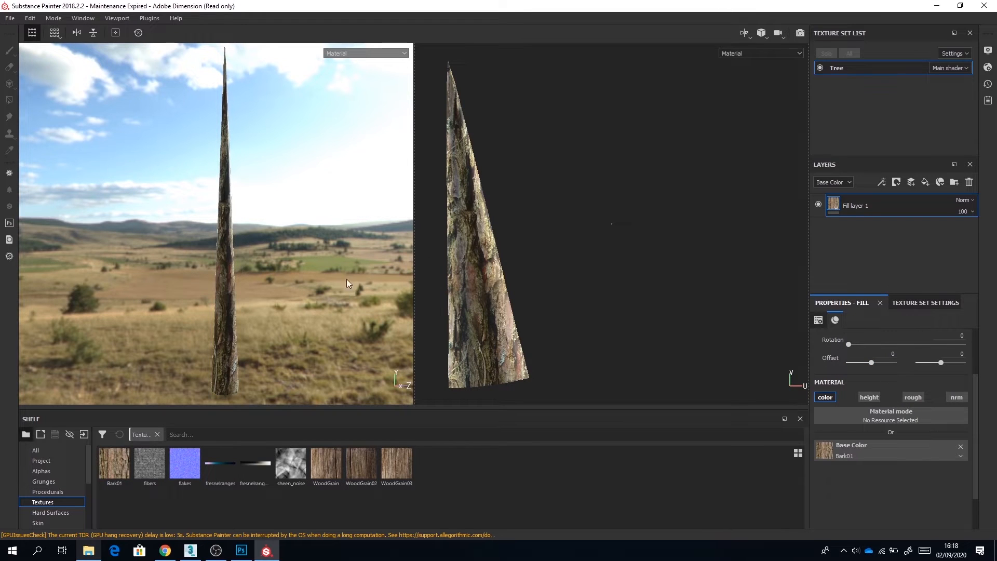
mouse_move(293, 285)
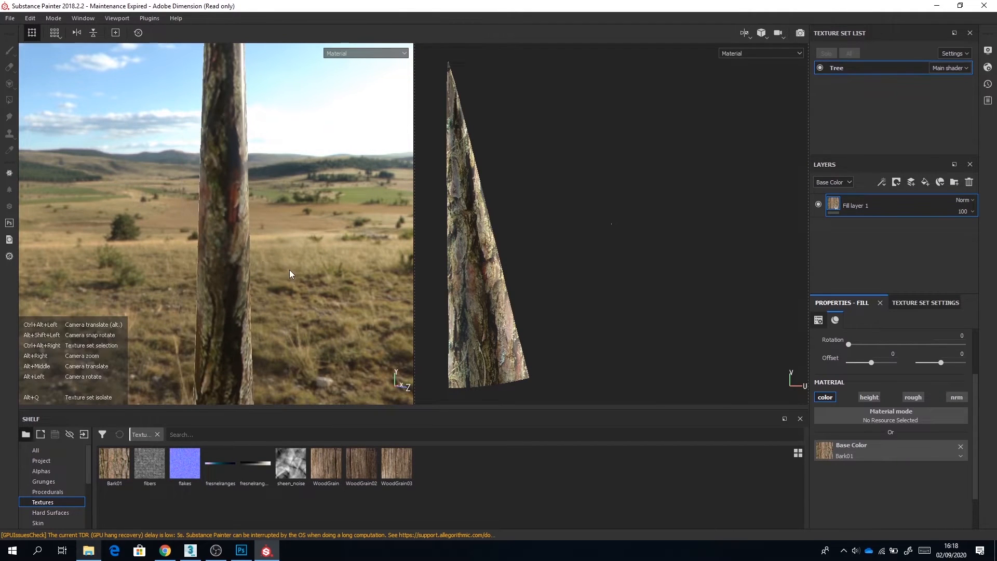
left_click(913, 397)
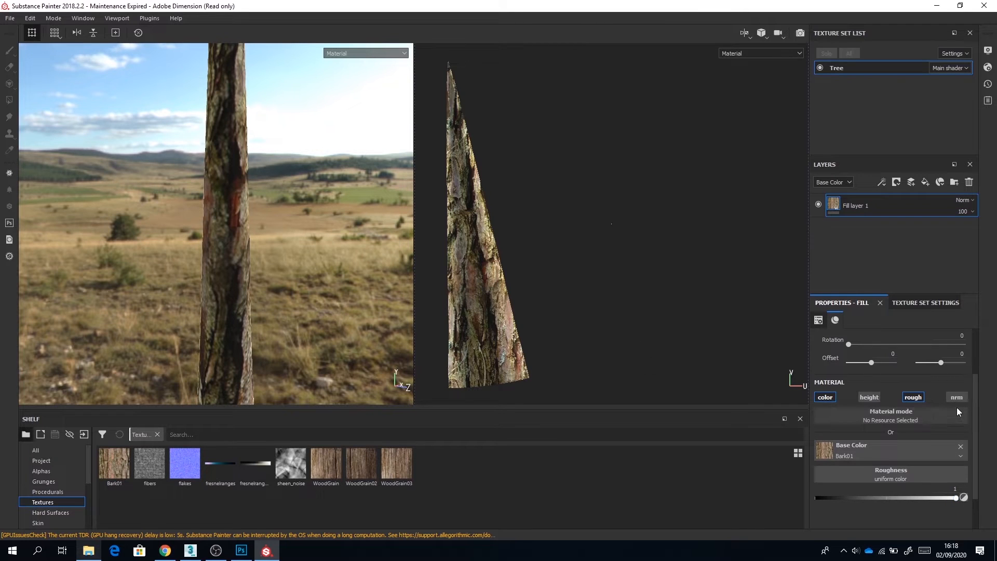
mouse_move(913, 397)
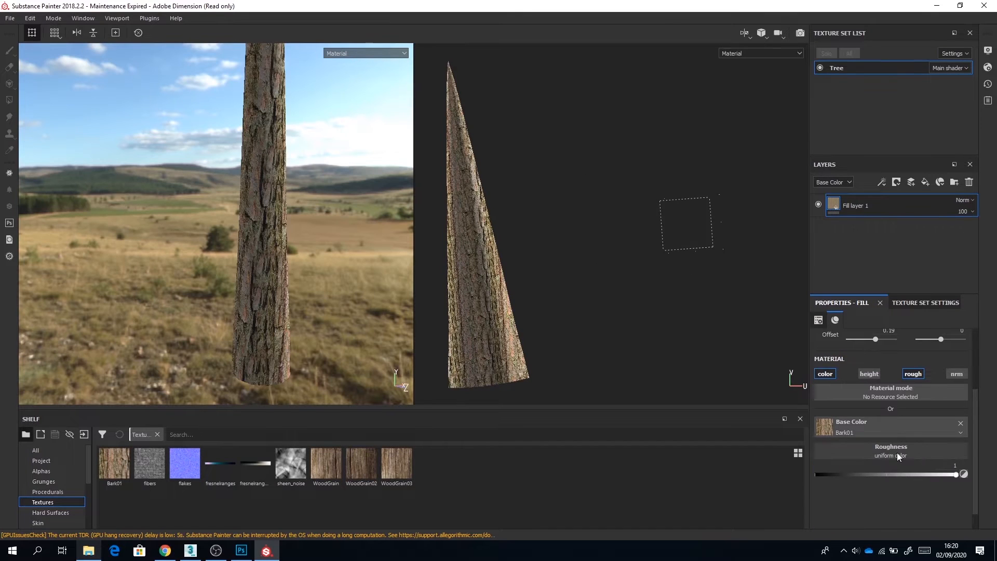
Step: Enable height on the bark fill, assign its image, and add a paint layer above
left_click(868, 373)
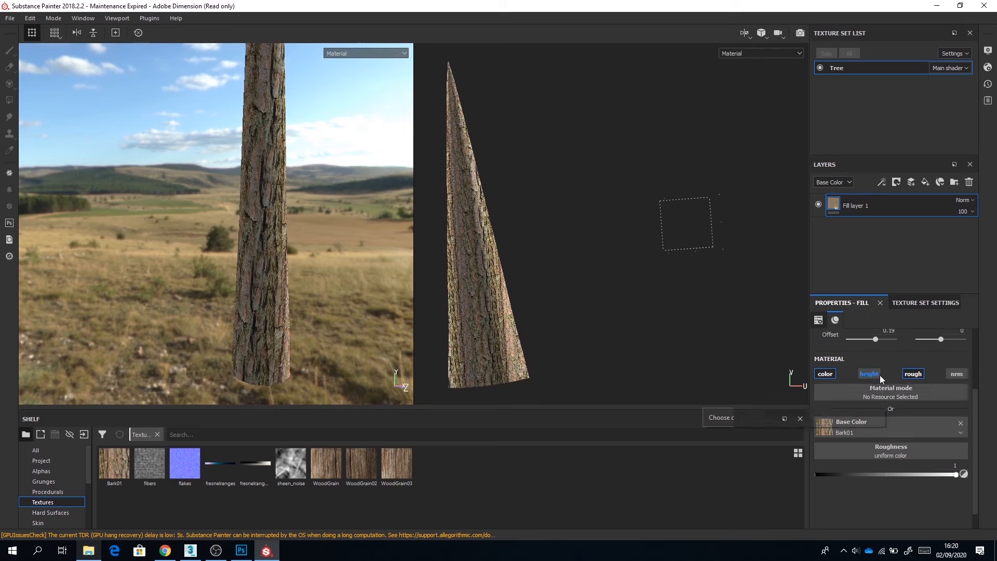
left_click(868, 372)
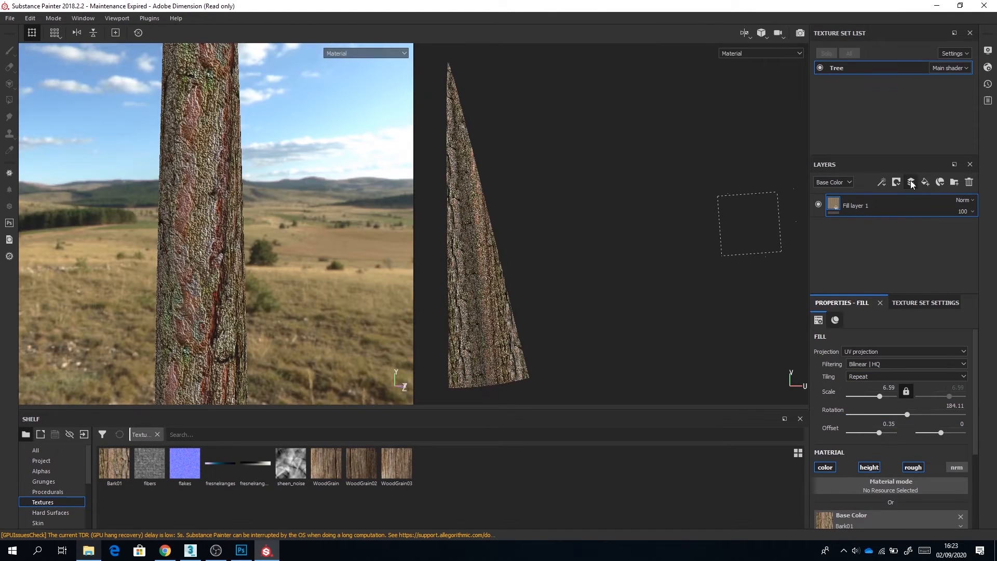
left_click(910, 182)
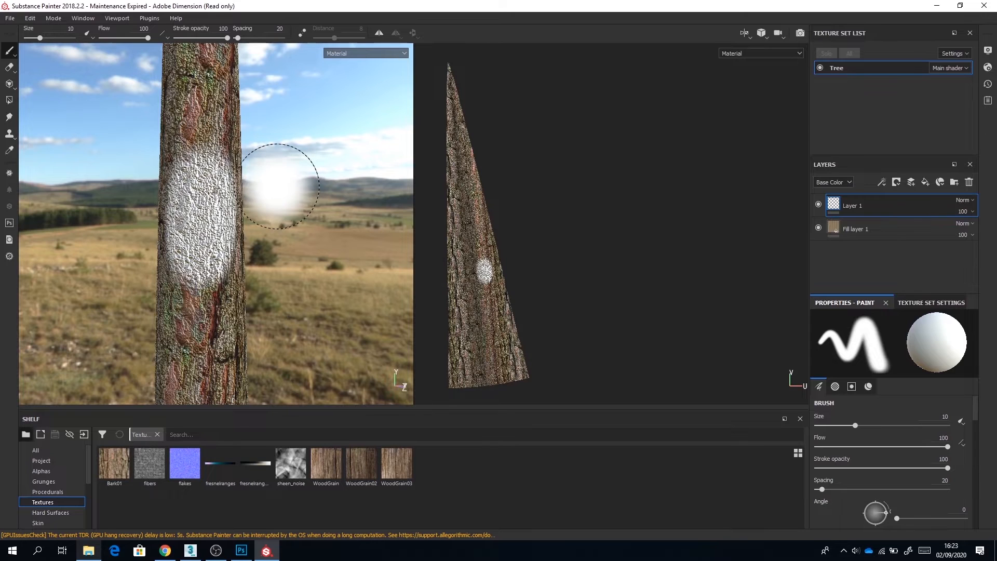
Step: Test a stroke on the trunk and give the brush the Brush Sponge Warped Border alpha
left_click_drag(274, 185, 228, 232)
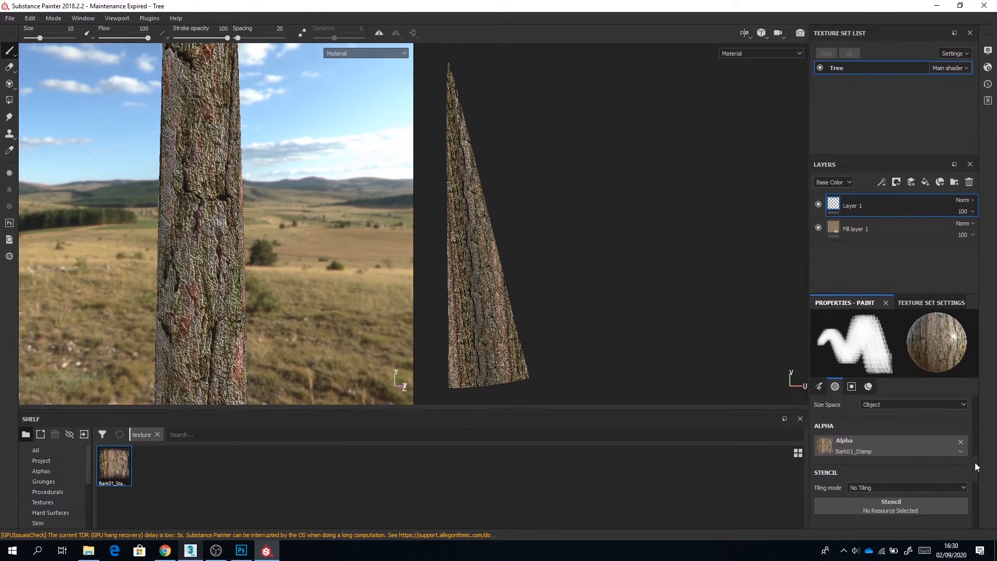
scroll("up", 3)
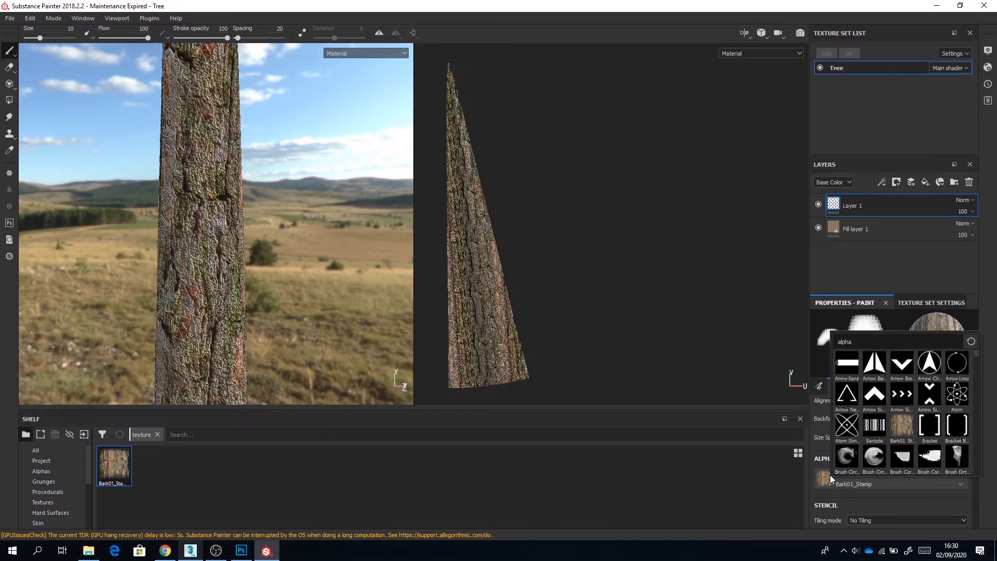
scroll("down", 3)
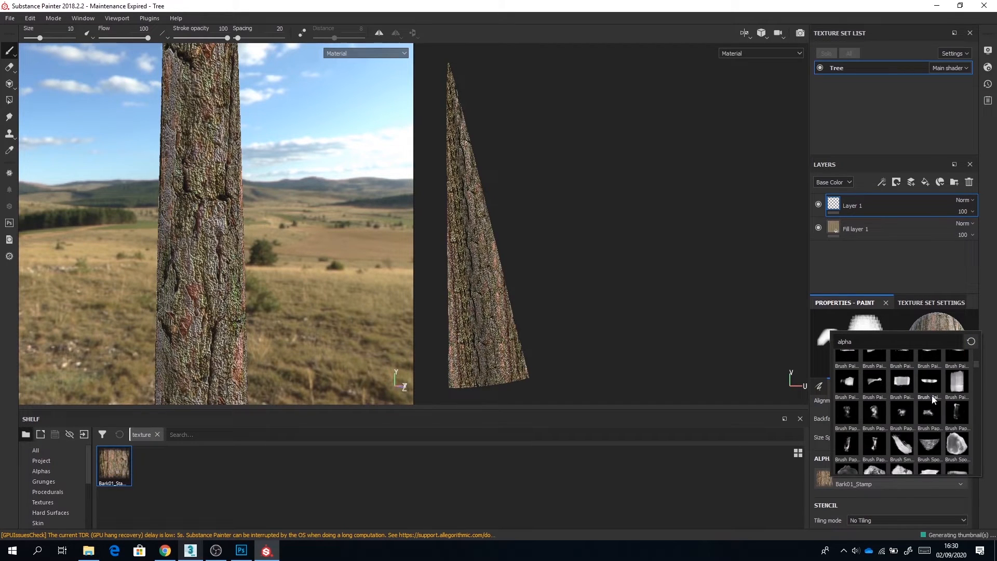
scroll("down", 3)
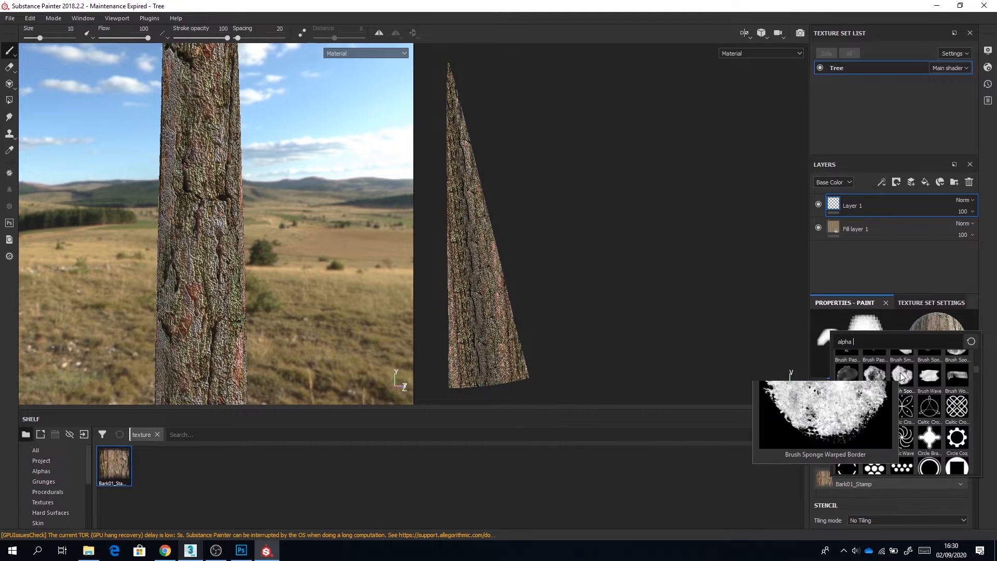
left_click(902, 375)
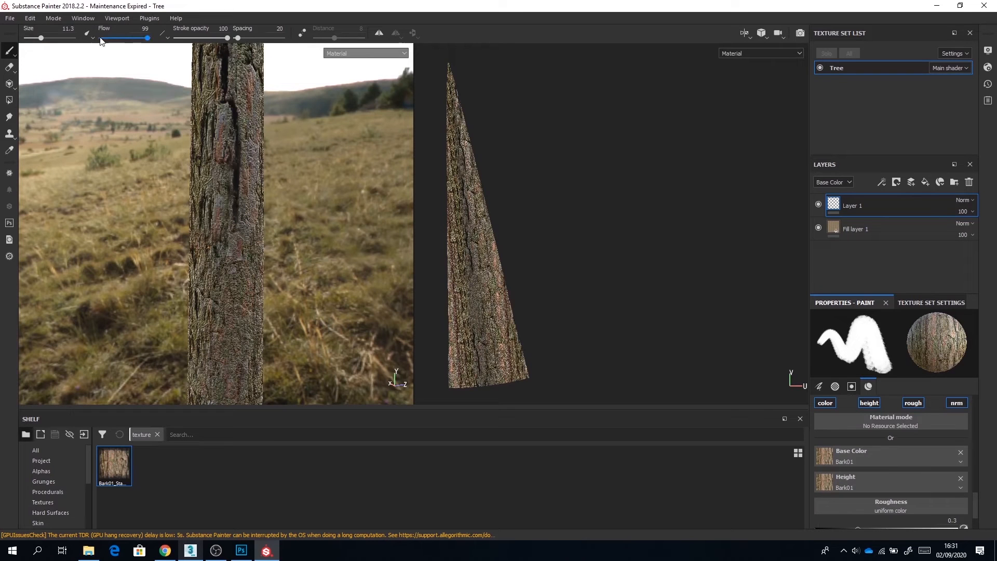
Step: Lower the brush stroke opacity to about 51
left_click_drag(237, 39, 203, 38)
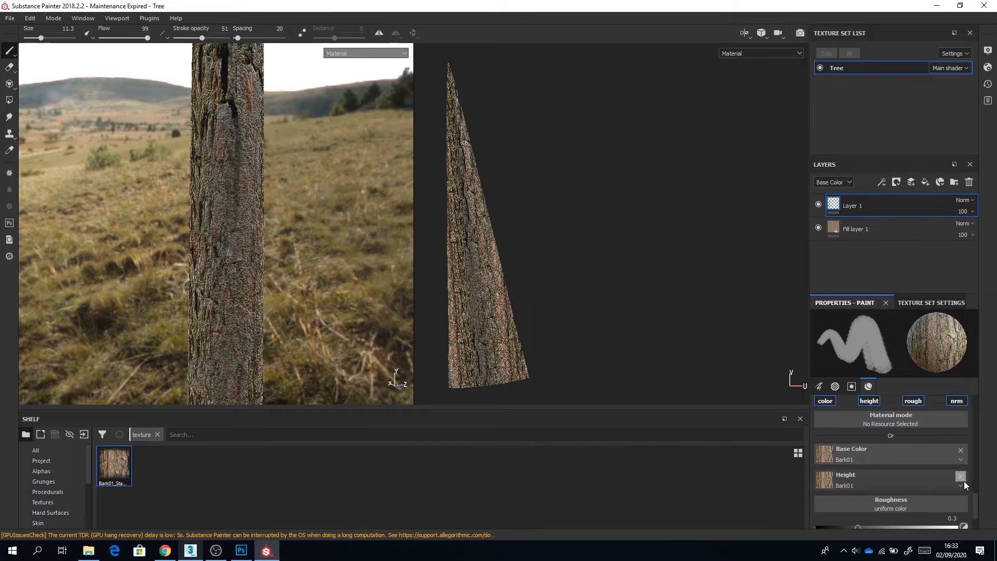
Step: Make the brush black with height -1 at opacity 48 and paint a knot hole on the trunk
left_click(959, 477)
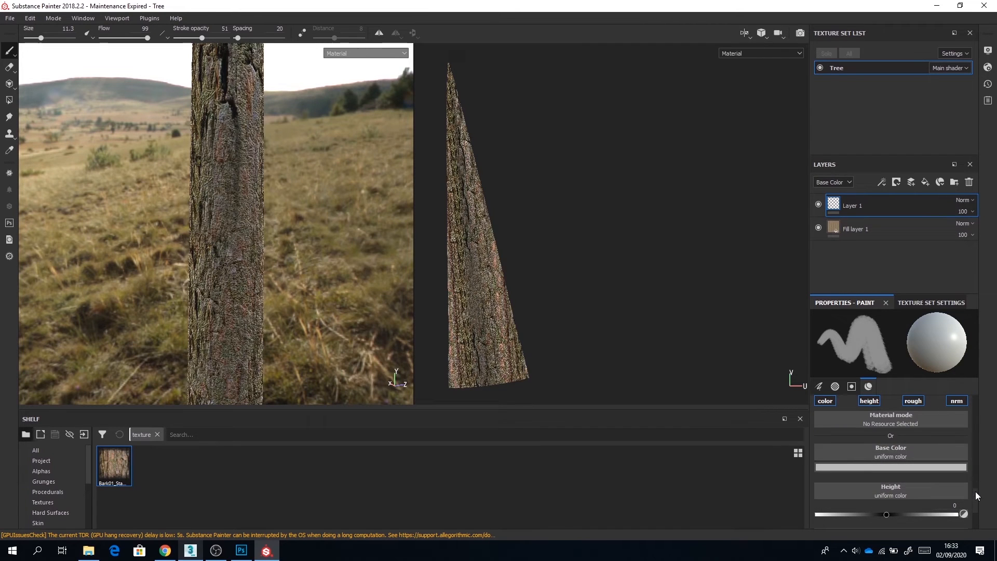
left_click(890, 466)
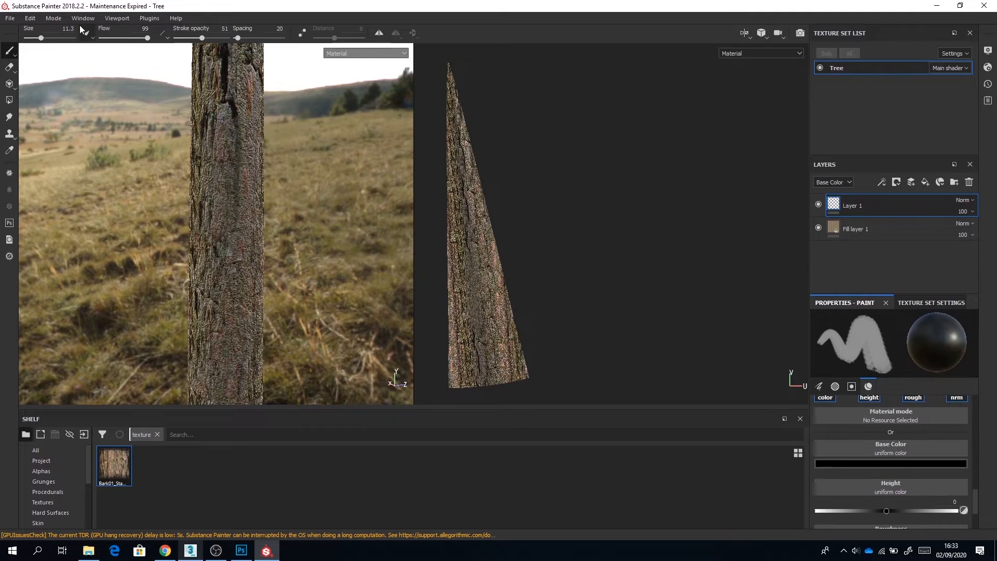
left_click_drag(201, 37, 199, 37)
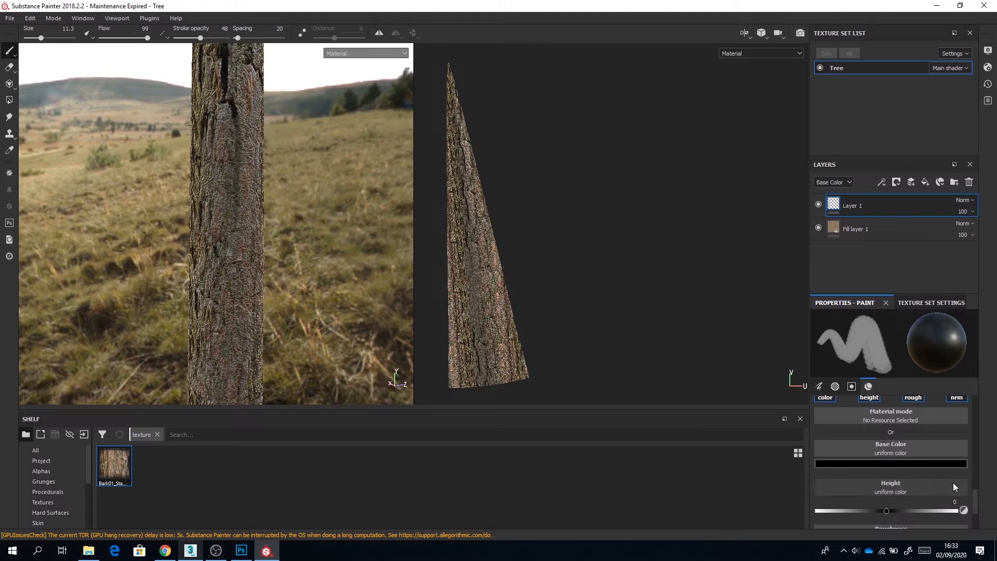
scroll("down", 3)
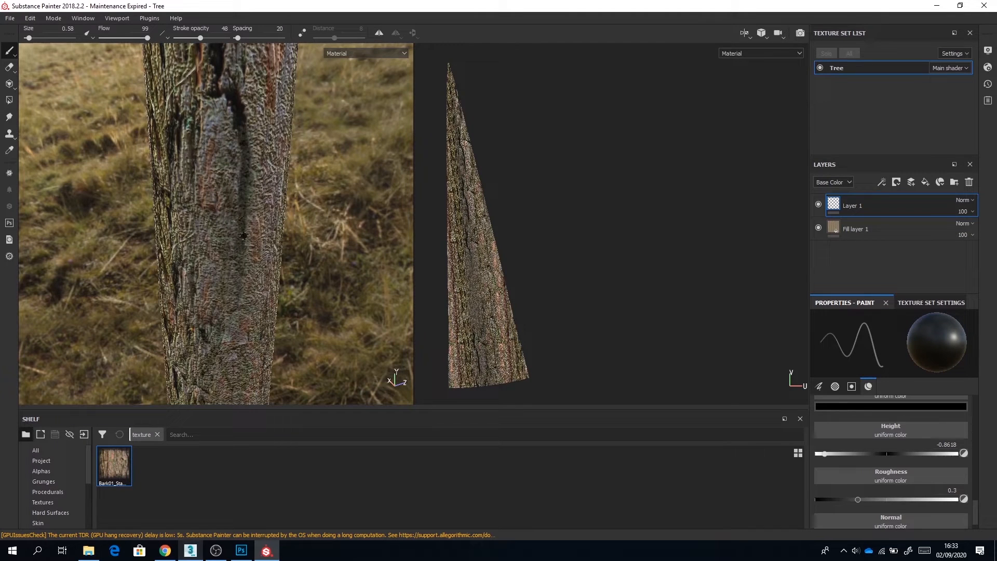
left_click_drag(58, 37, 44, 38)
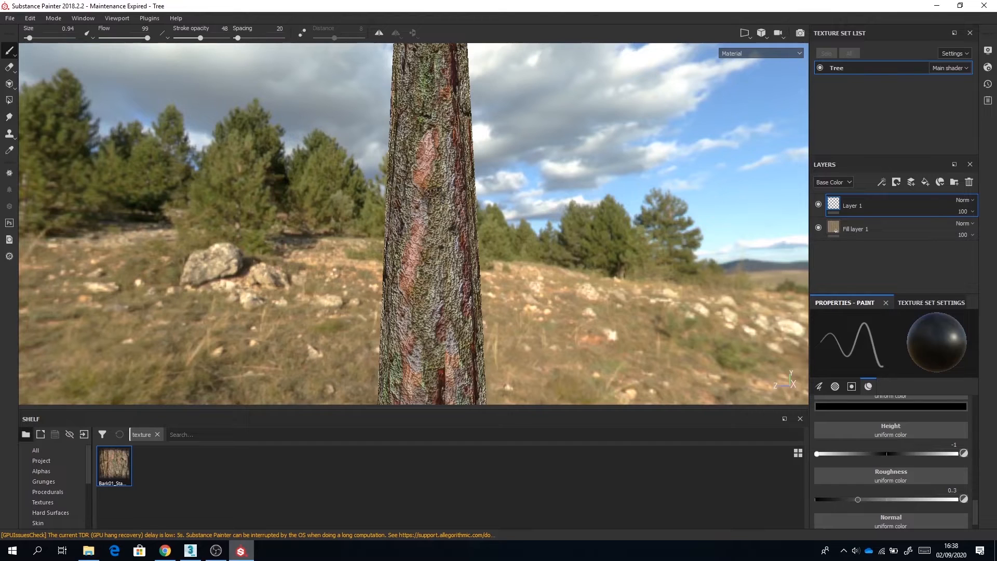
left_click(430, 203)
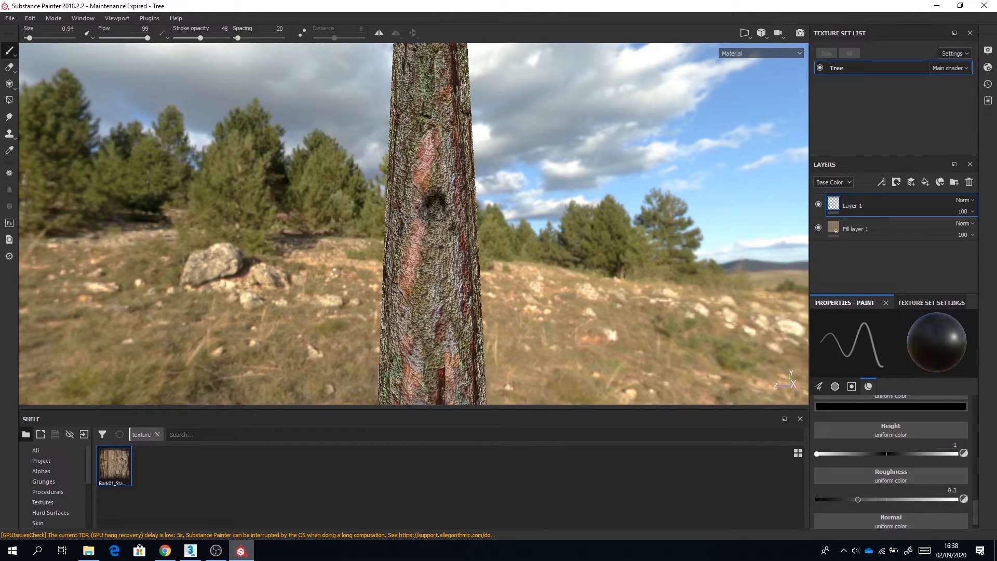
mouse_move(513, 224)
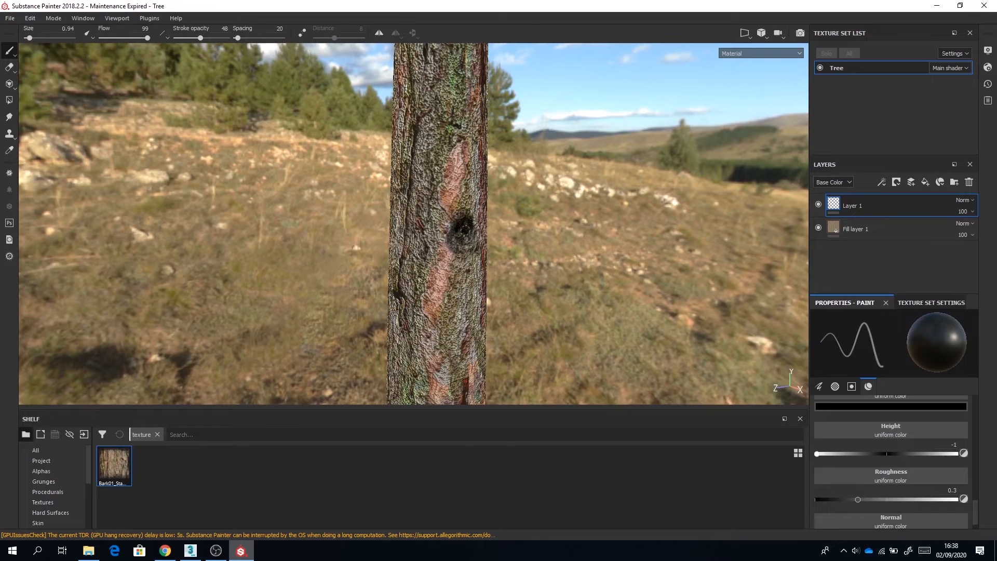
mouse_move(590, 322)
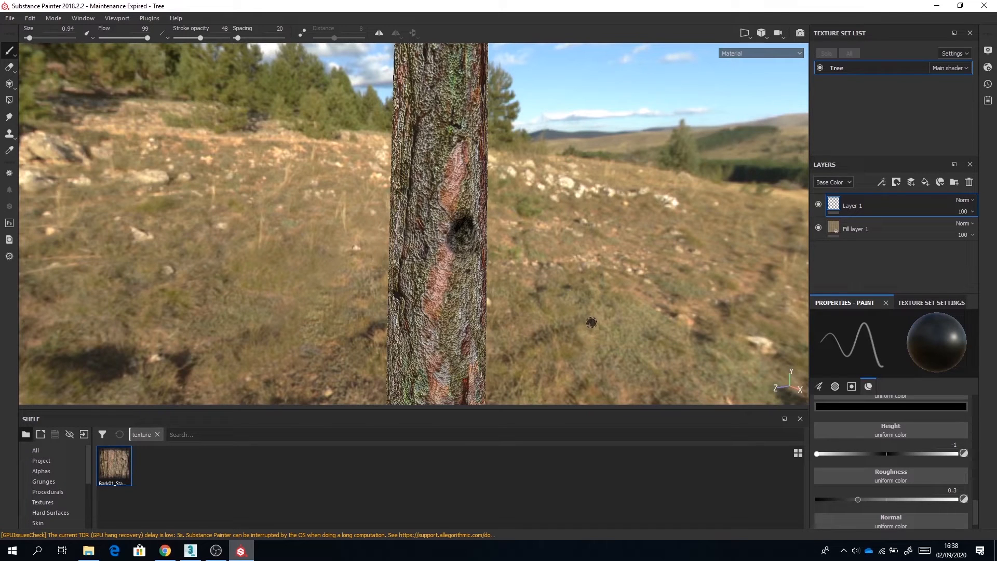
mouse_move(862, 458)
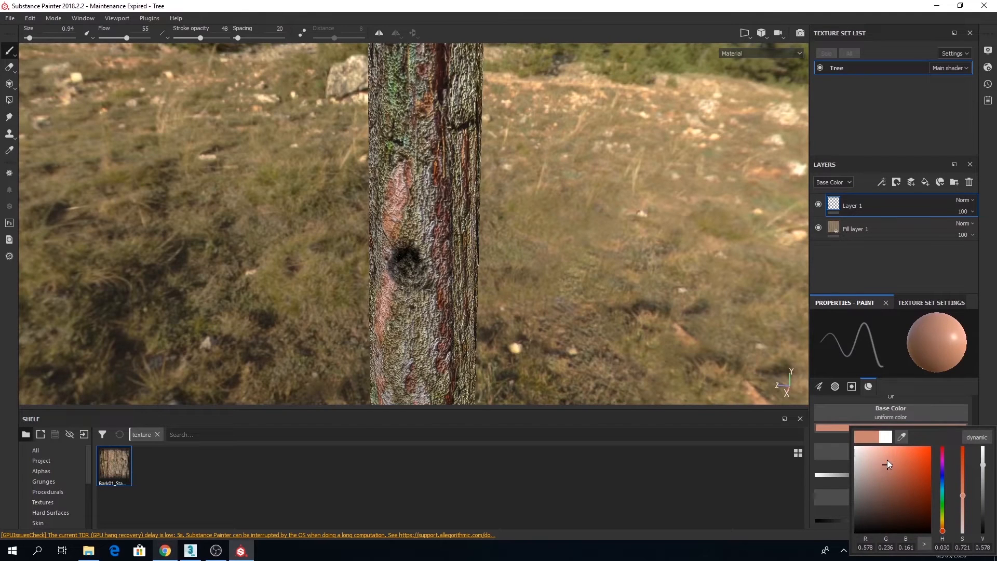
Step: Paint a raised, pale pinkish rim around the knot hole with height 1 and colour disabled
left_click(889, 458)
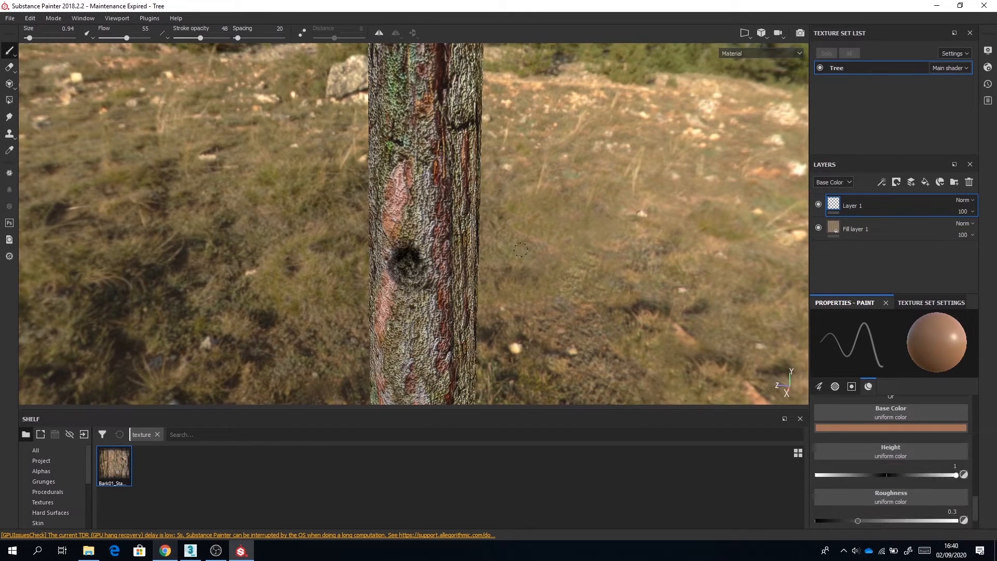
mouse_move(560, 357)
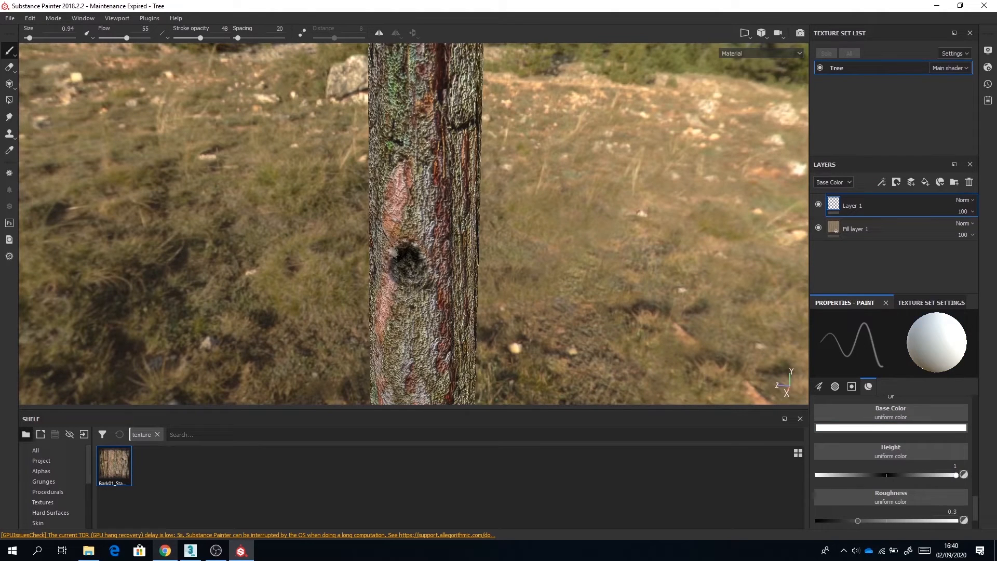
left_click(850, 386)
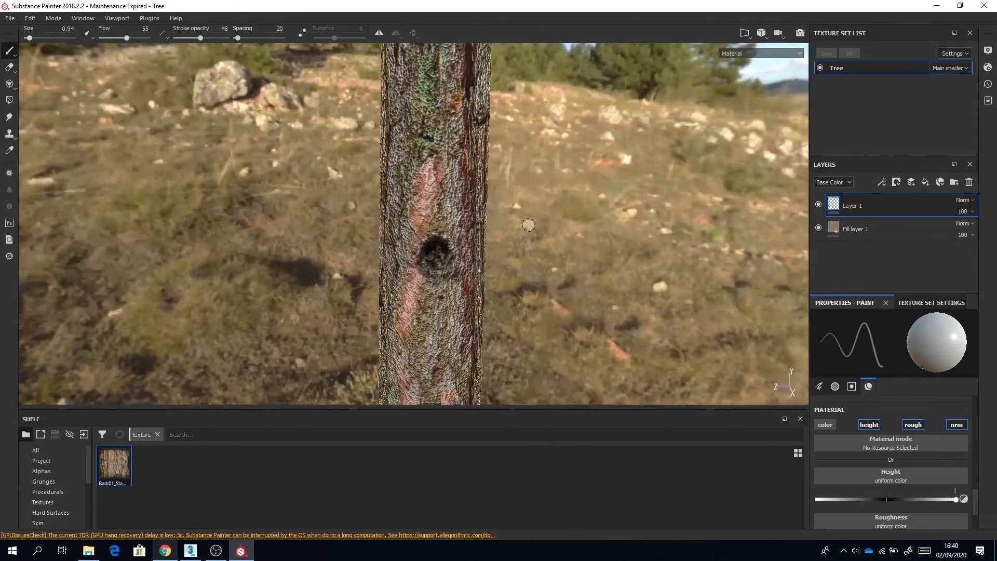
mouse_move(536, 283)
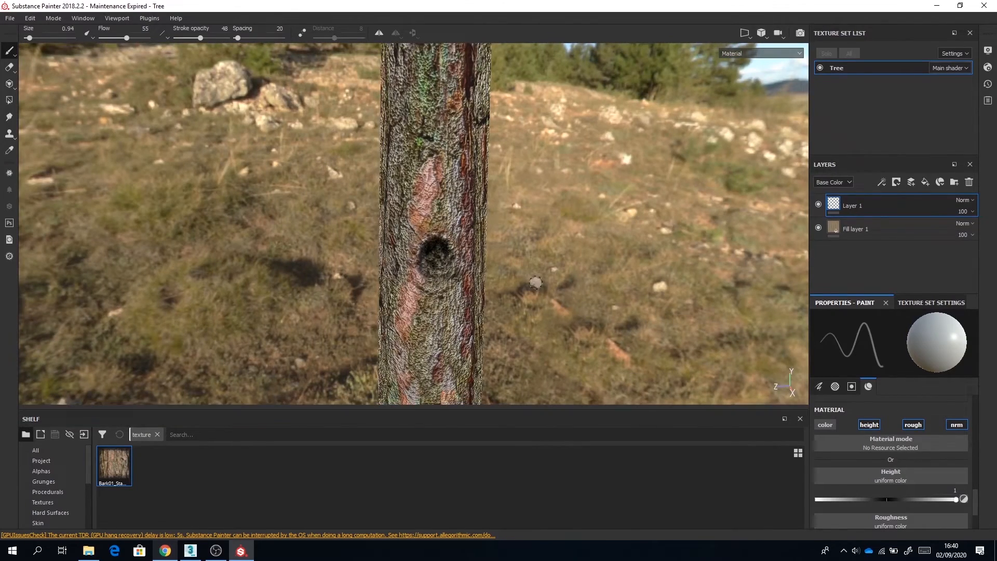
left_click(9, 17)
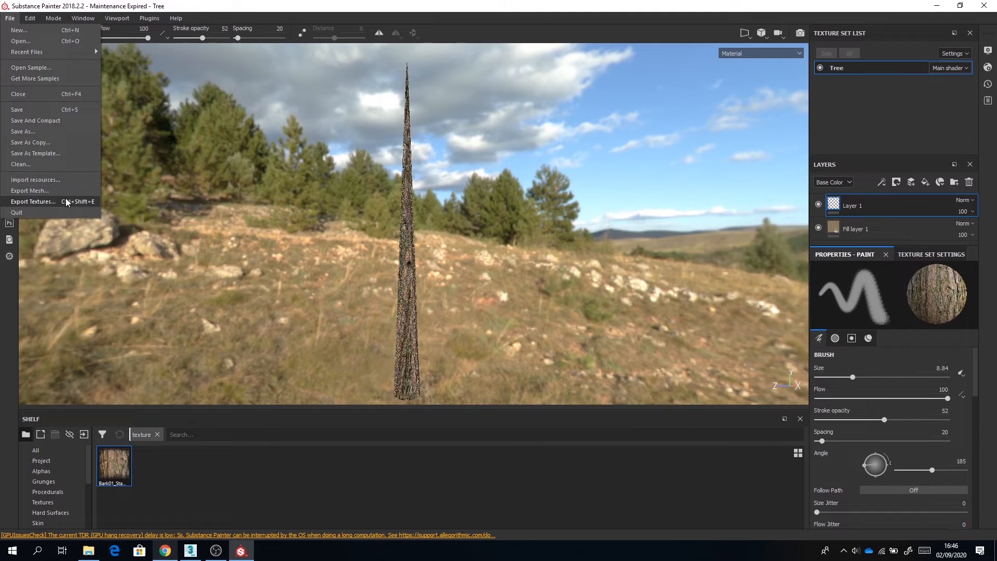
Step: Export the tree textures to the Textures2 folder
left_click(33, 202)
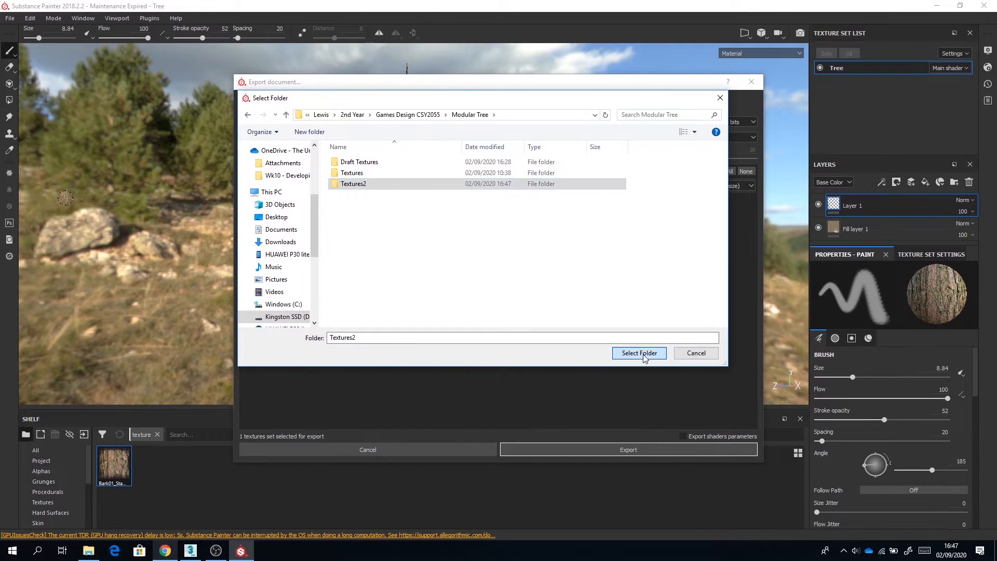
left_click(638, 354)
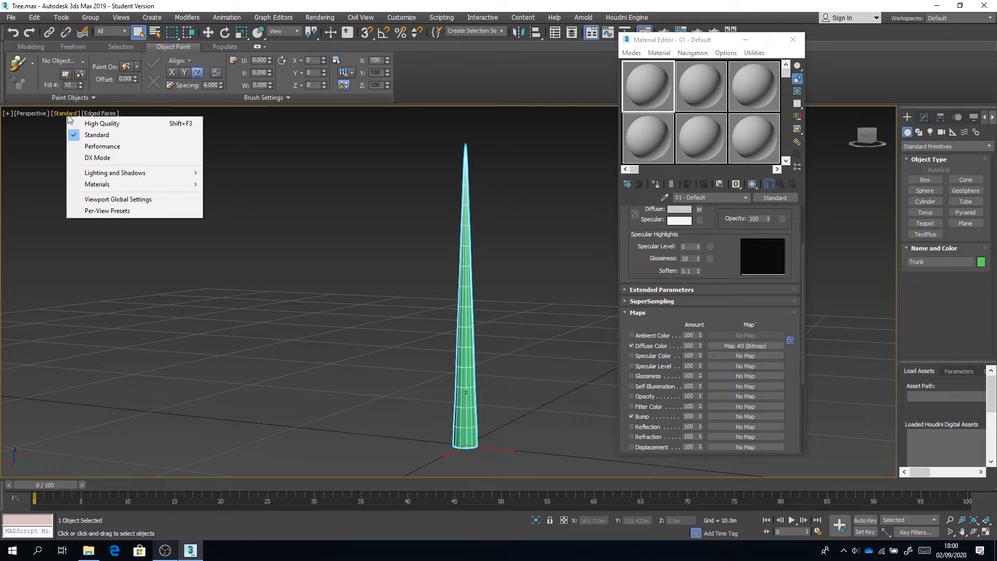
Step: Load Tree_baseColor.png as the Diffuse Color map of material 01-Default
left_click(101, 124)
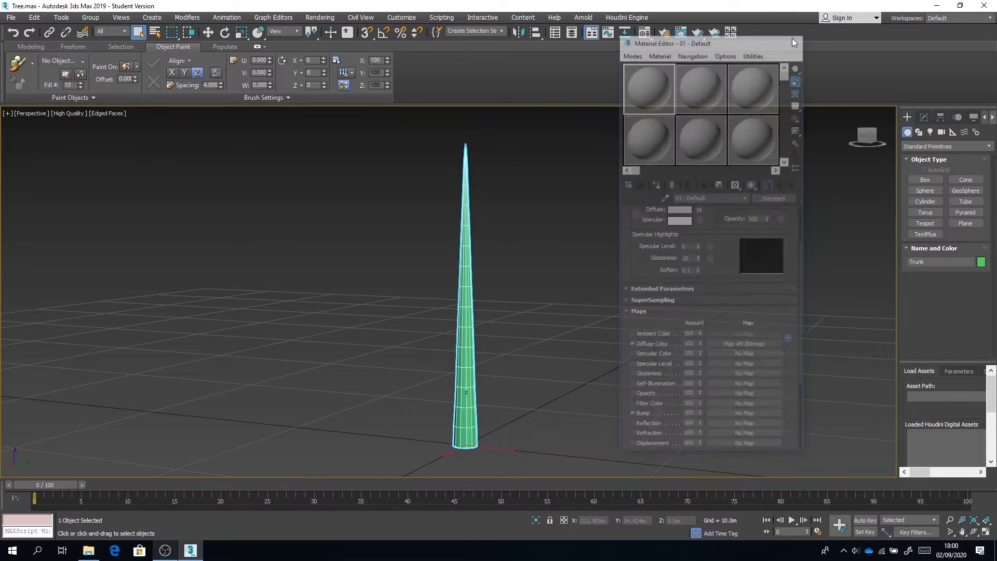
left_click(69, 113)
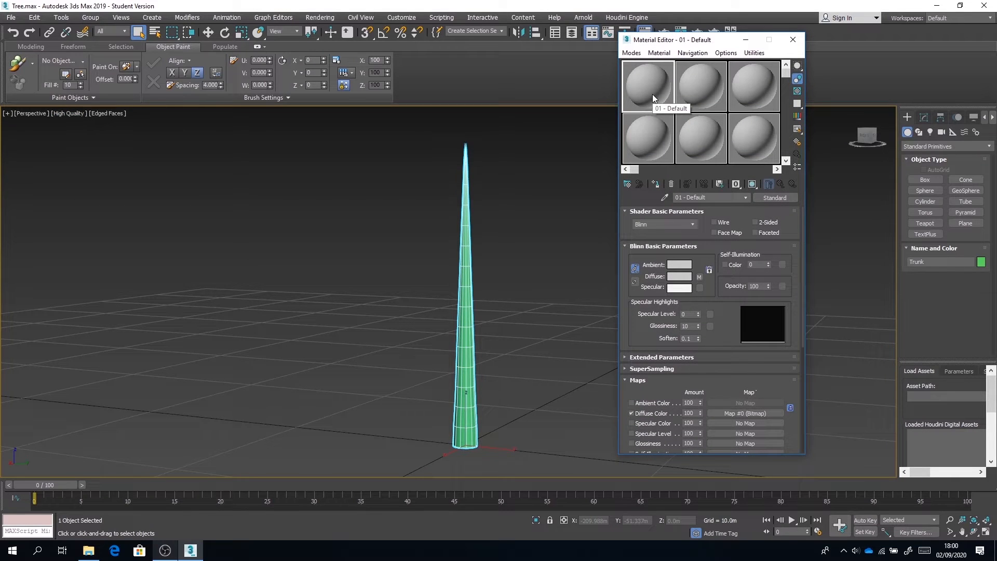
left_click(638, 380)
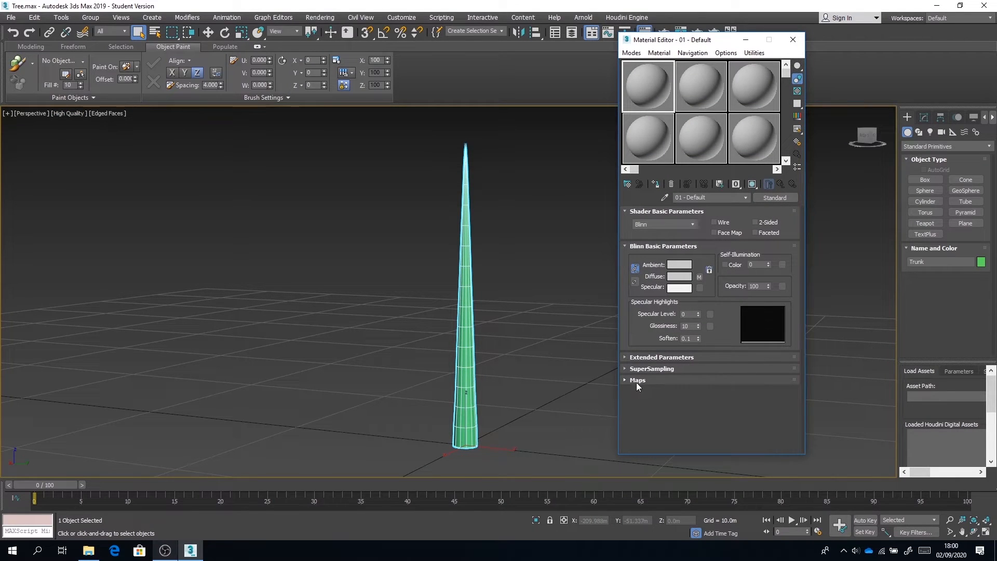
left_click(637, 380)
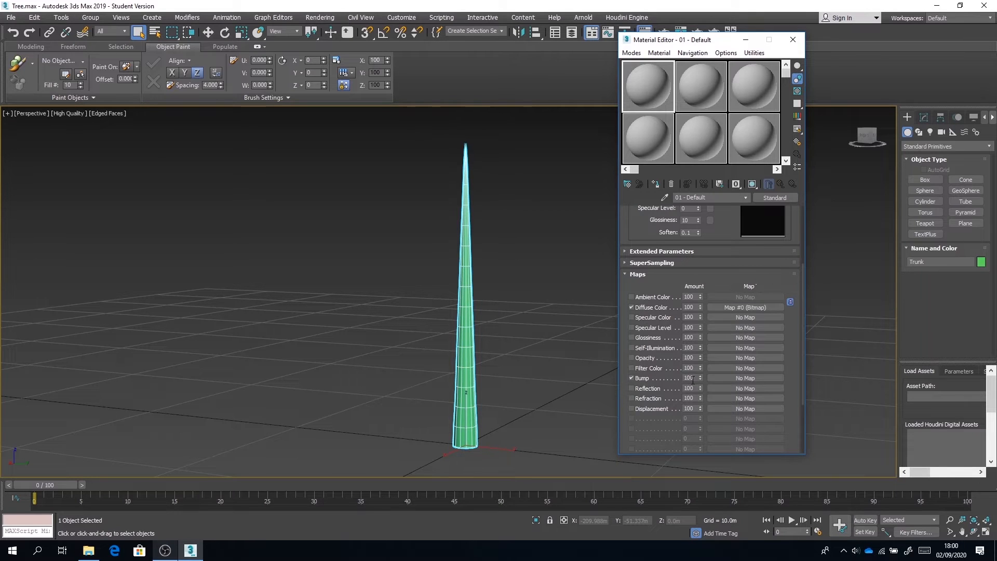
left_click(745, 308)
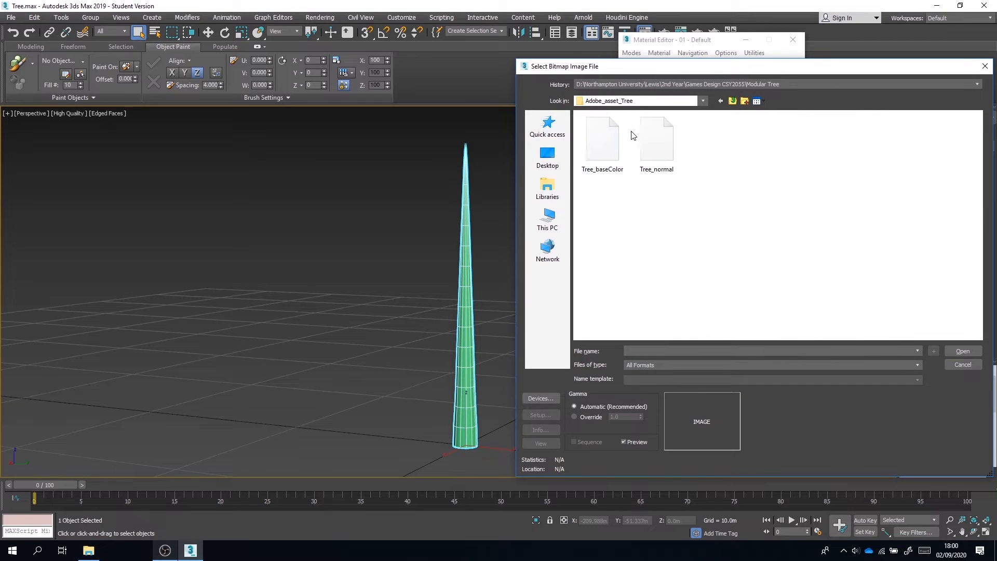
double_click(601, 138)
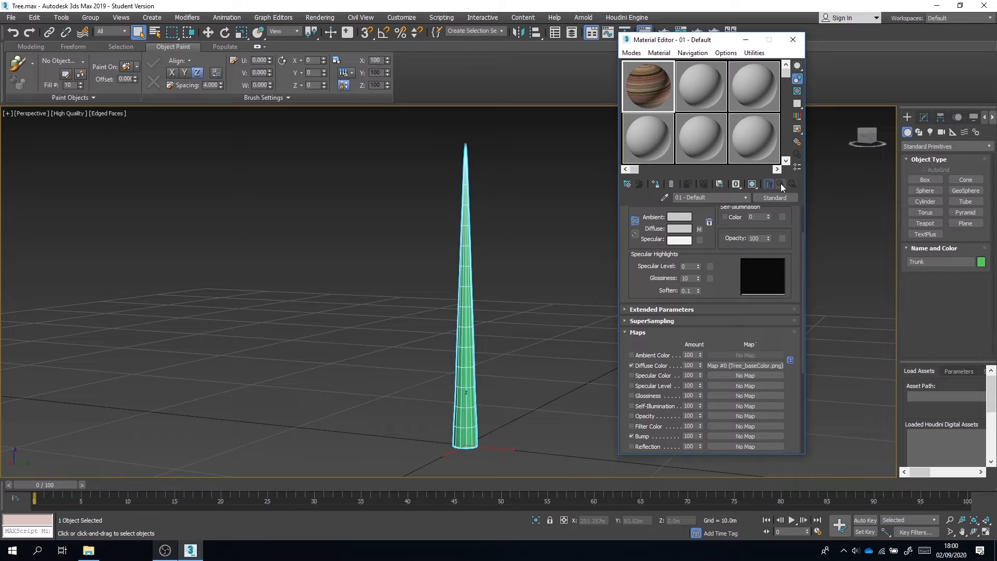
Step: Add a Normal Bump map loading Tree_normal.png with gamma override to the Bump slot
scroll("down", 3)
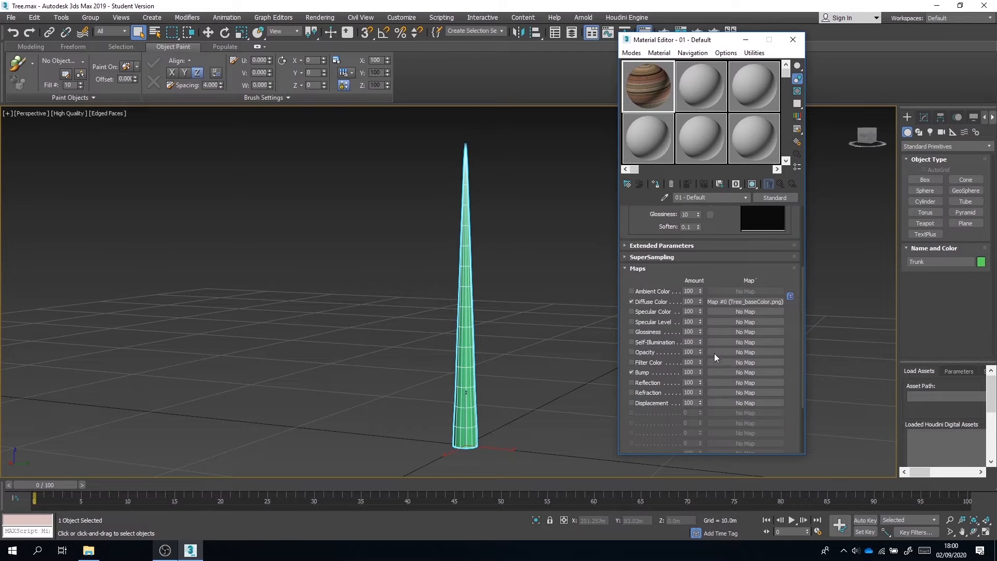
left_click(745, 382)
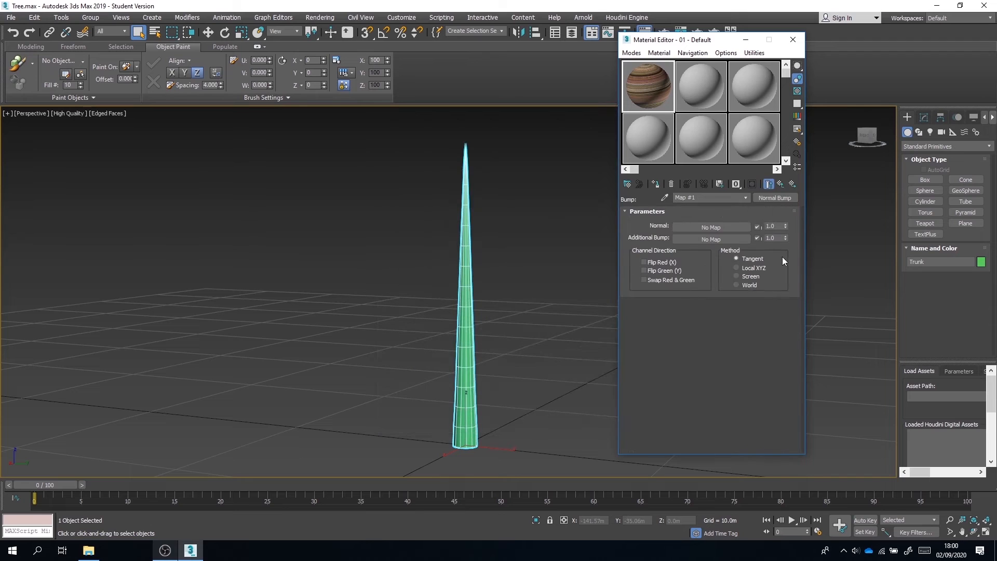
left_click(710, 227)
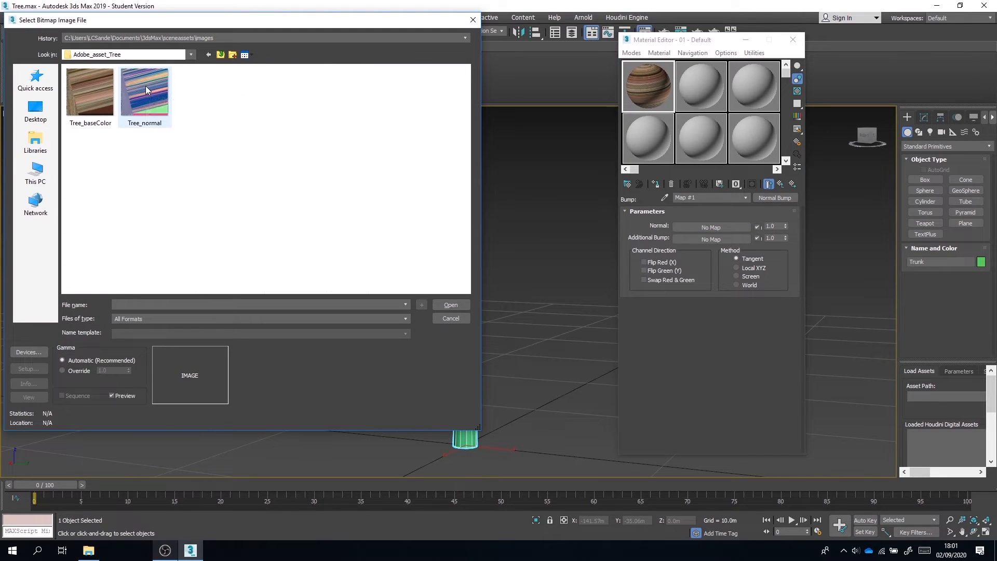
left_click(144, 93)
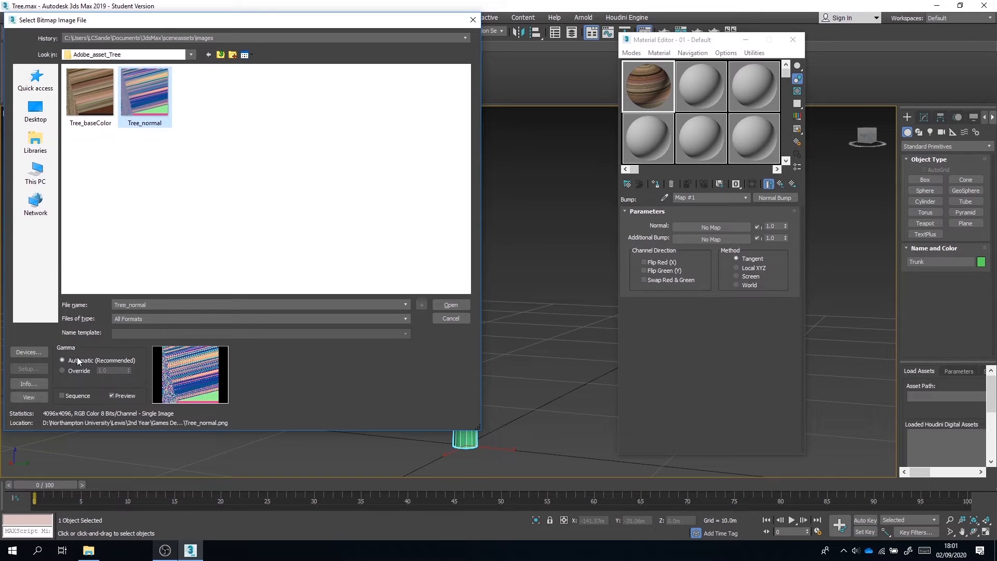
left_click(63, 370)
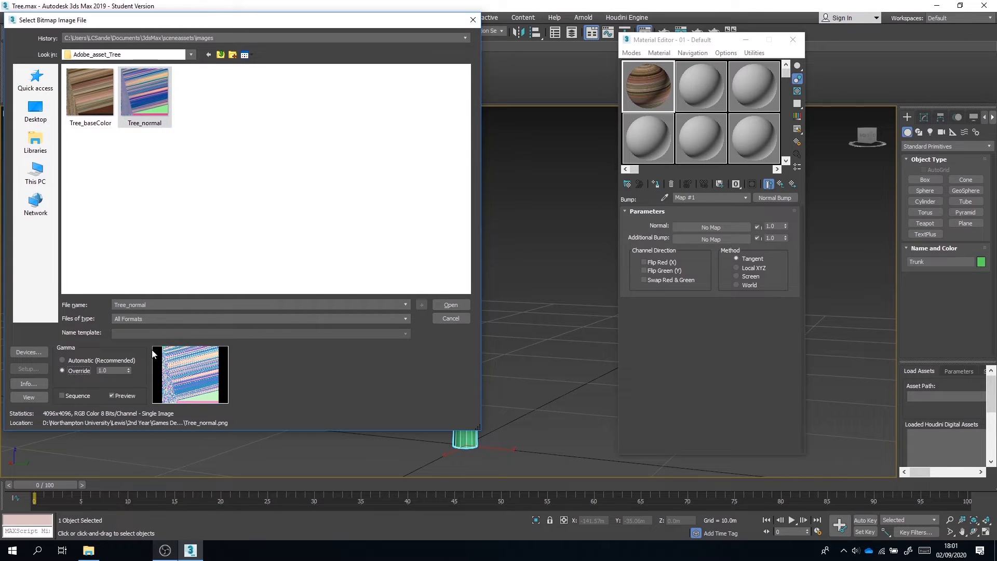
left_click(449, 304)
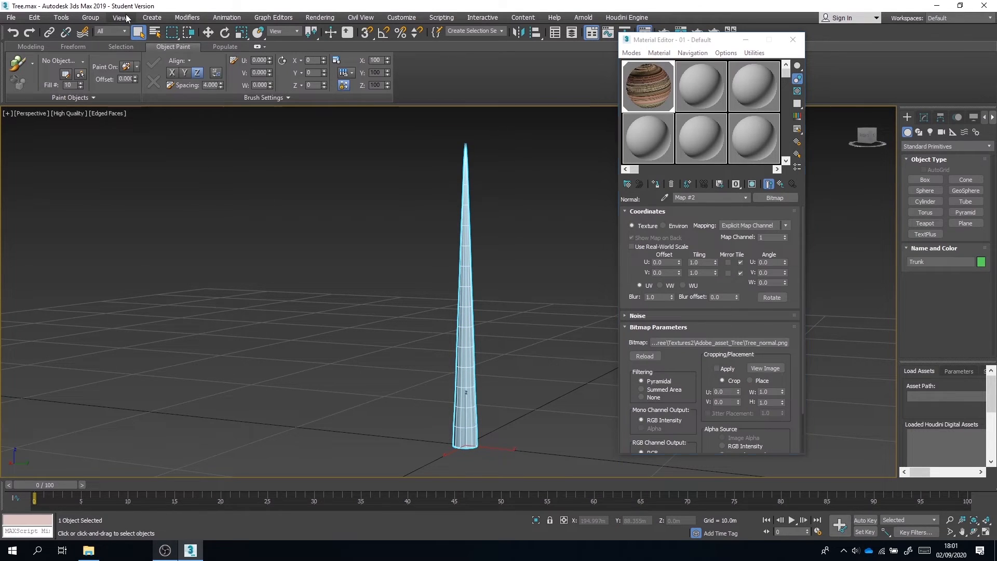
Step: Show materials in the viewport as Realistic with Maps so the trunk displays its bark
left_click(120, 18)
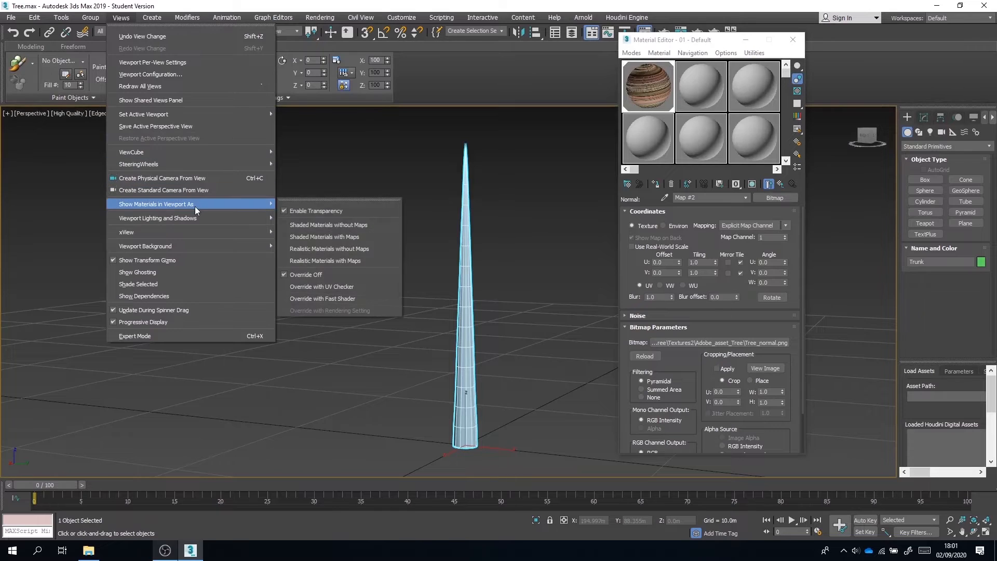
left_click(327, 236)
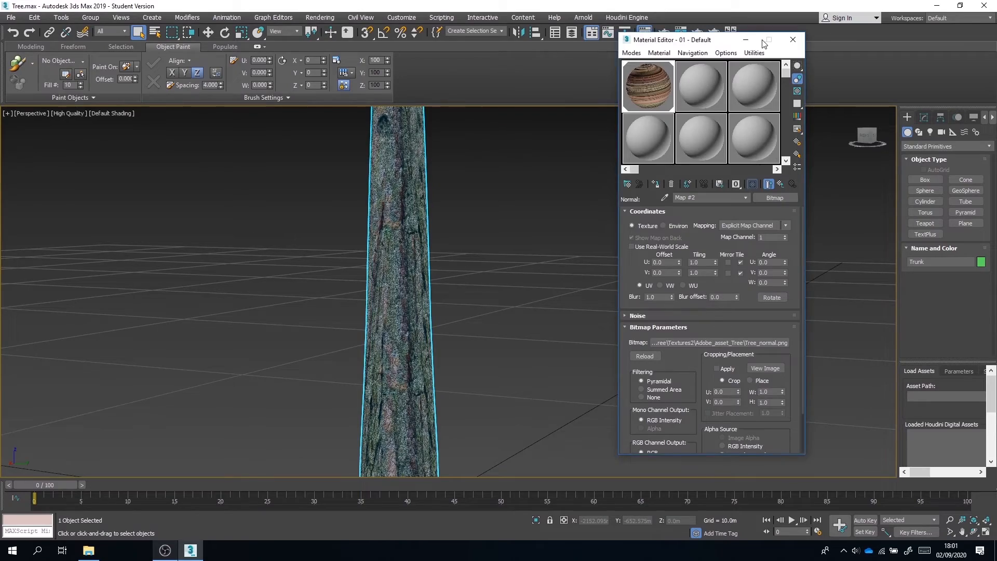
left_click(793, 40)
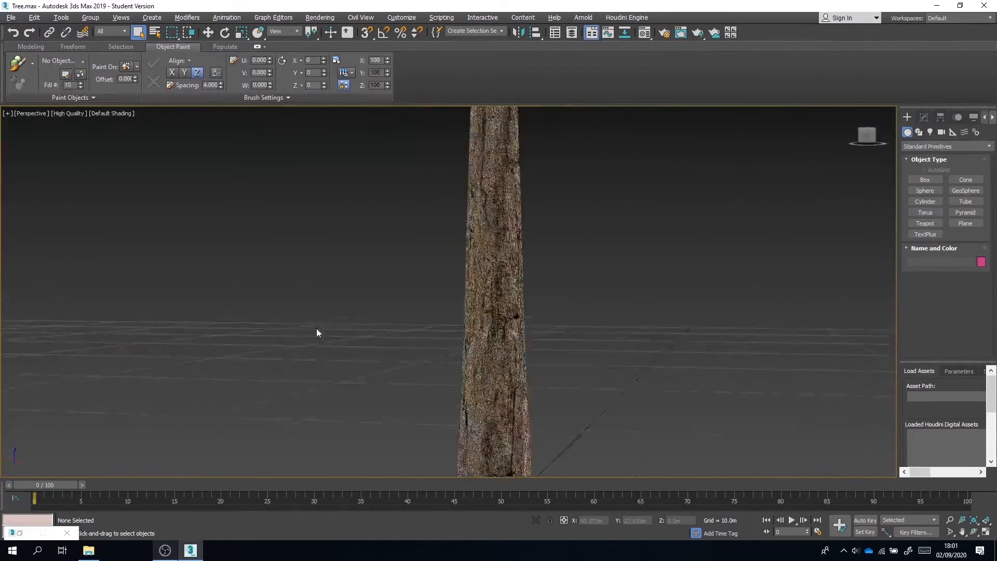
Step: Select the stretched stripes with the Polygonal Lasso and fill them black
left_click(216, 550)
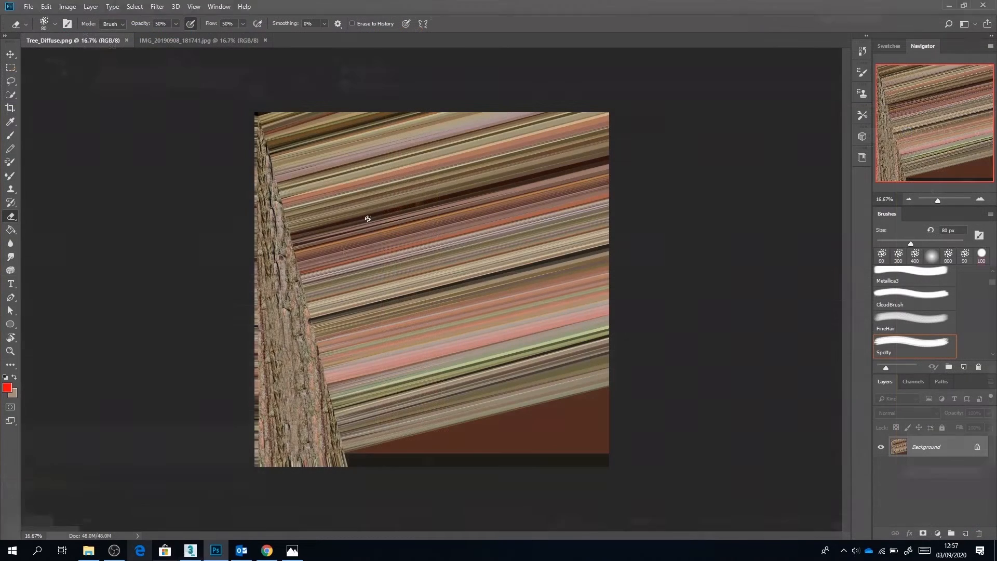
left_click(10, 81)
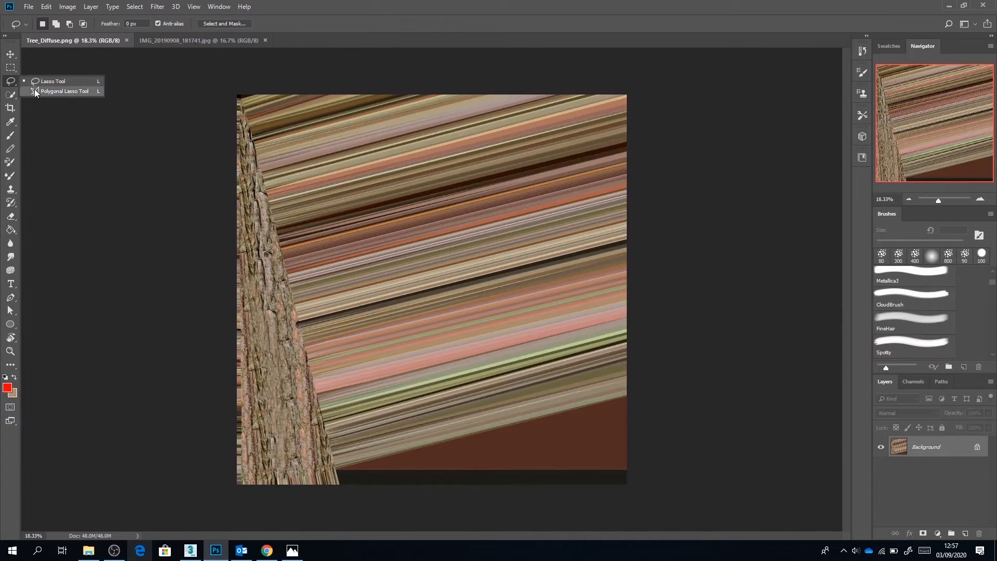
left_click(63, 91)
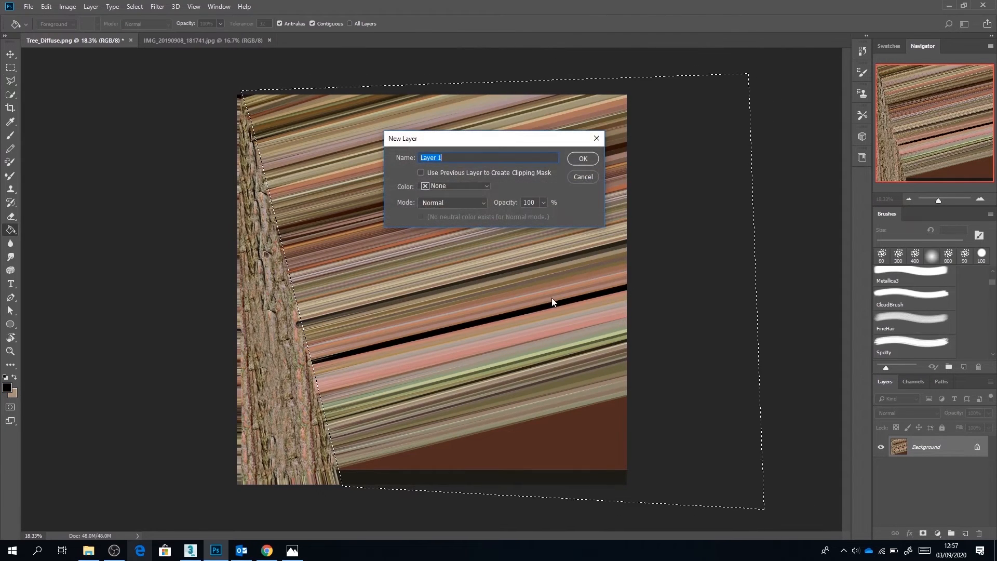
left_click(581, 157)
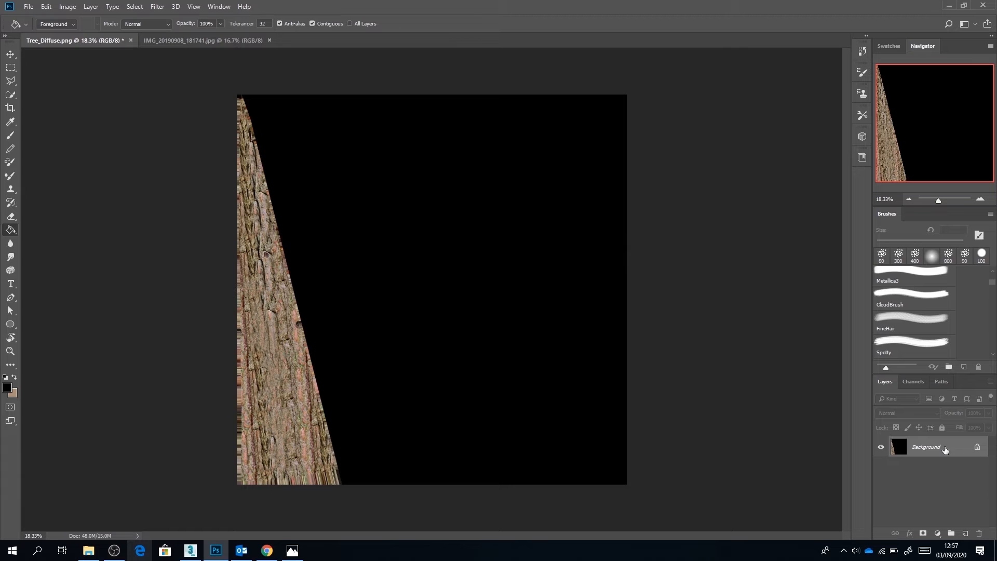
Step: Delete the Background layer and paste the leaf branch photo, erasing its background
right_click(926, 447)
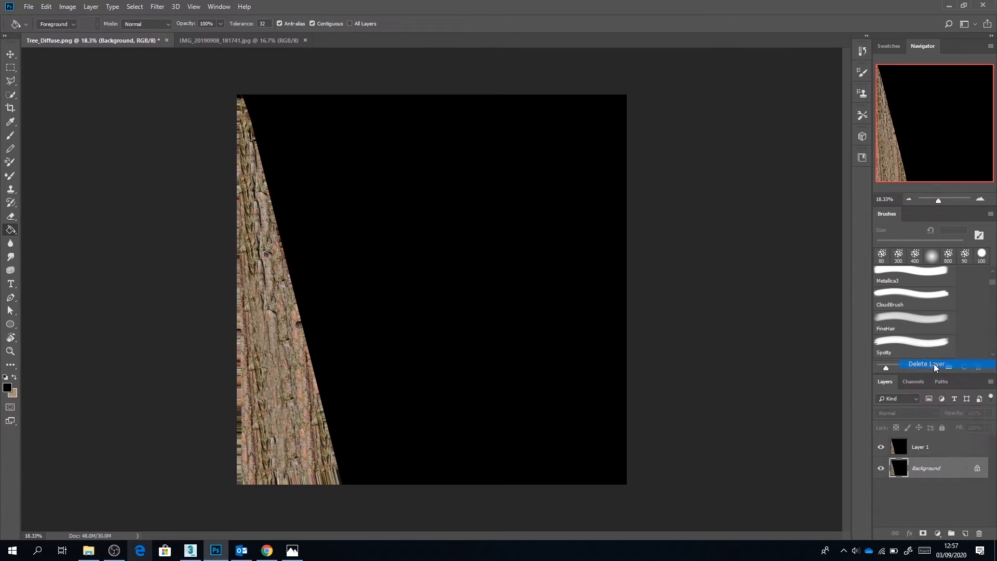
left_click(925, 364)
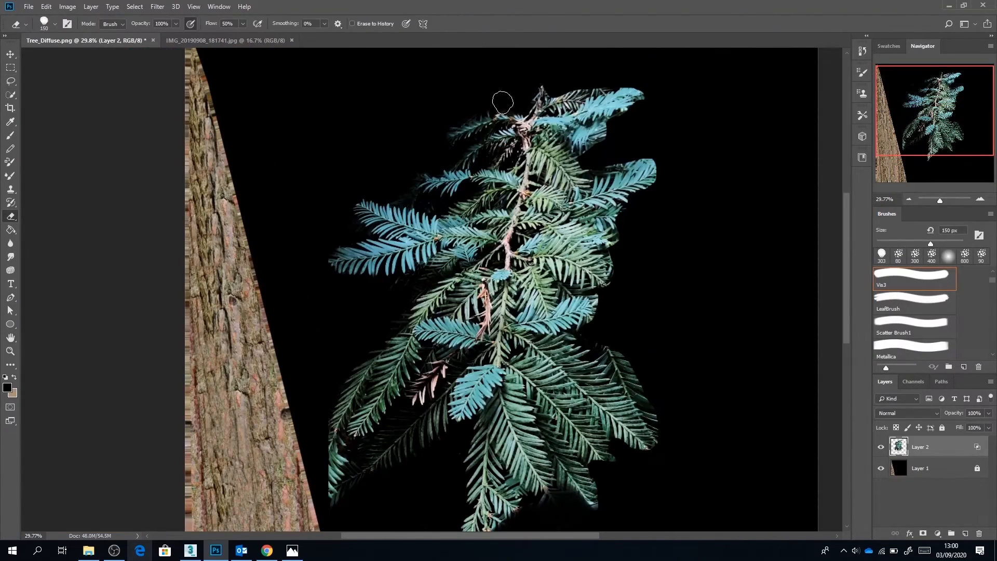
scroll("down", 3)
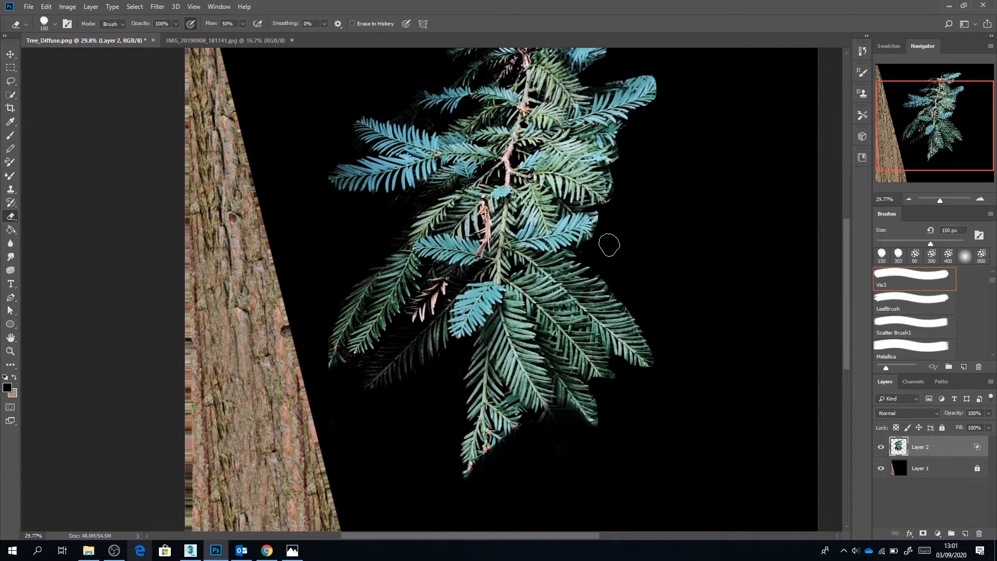
mouse_move(617, 254)
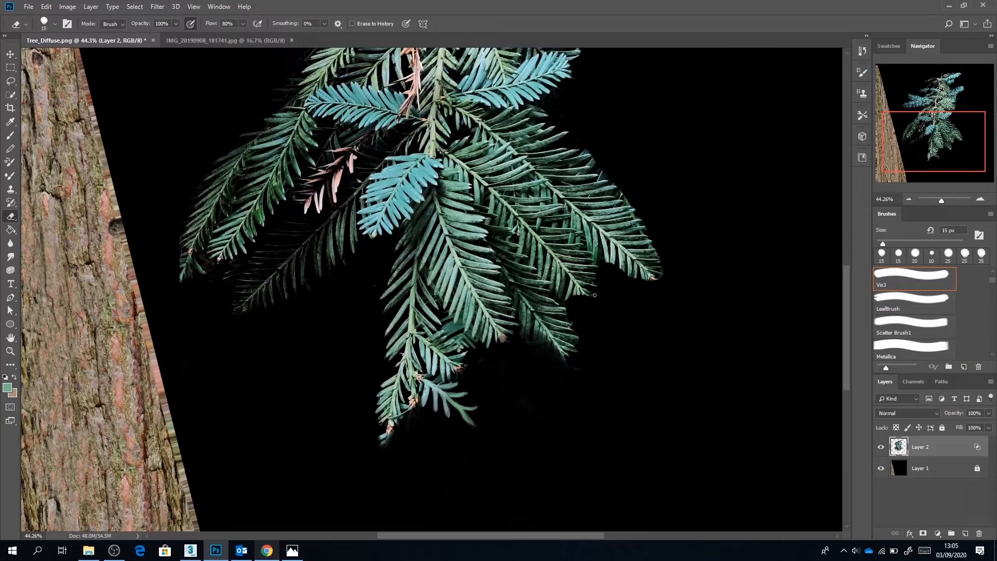
mouse_move(629, 195)
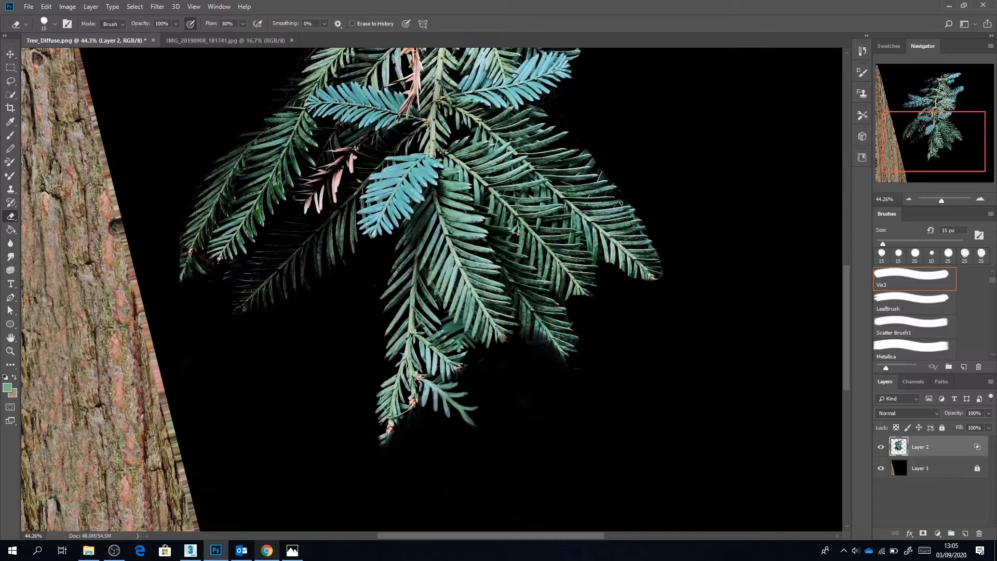
mouse_move(644, 221)
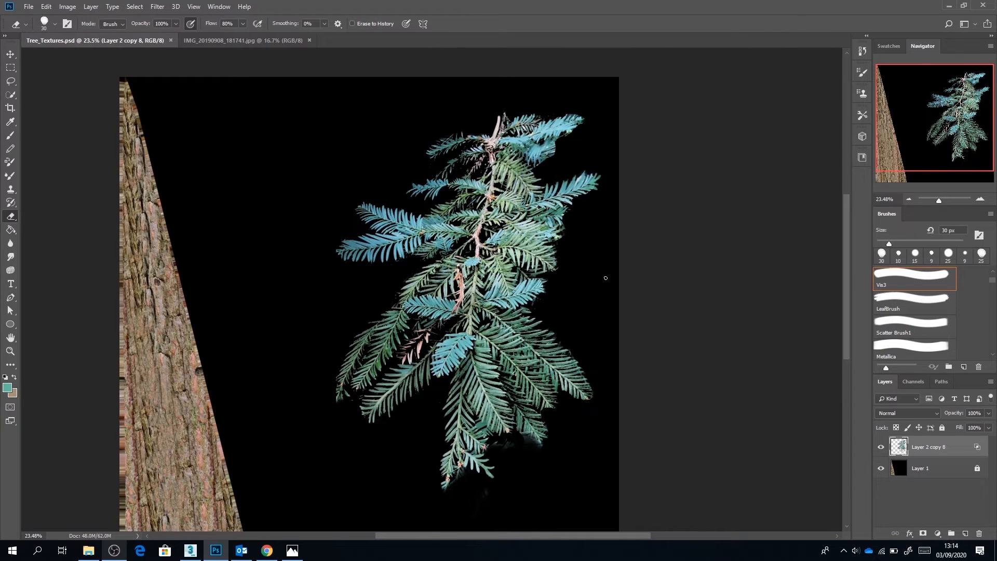
Step: Make hue-shifted, flipped and quarter-rotated copies of the leaf branch and merge them into Leaves
left_click(10, 81)
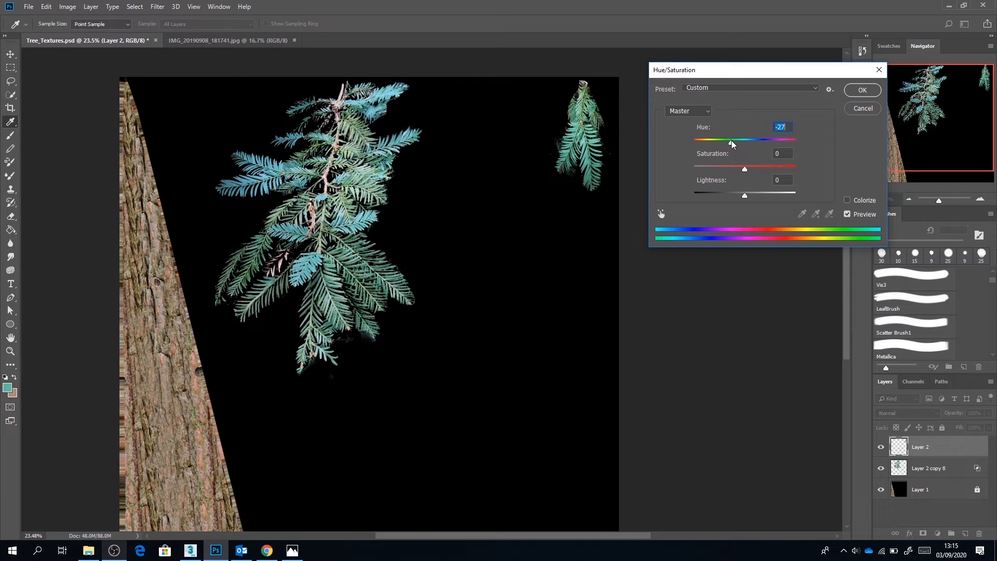
left_click(862, 90)
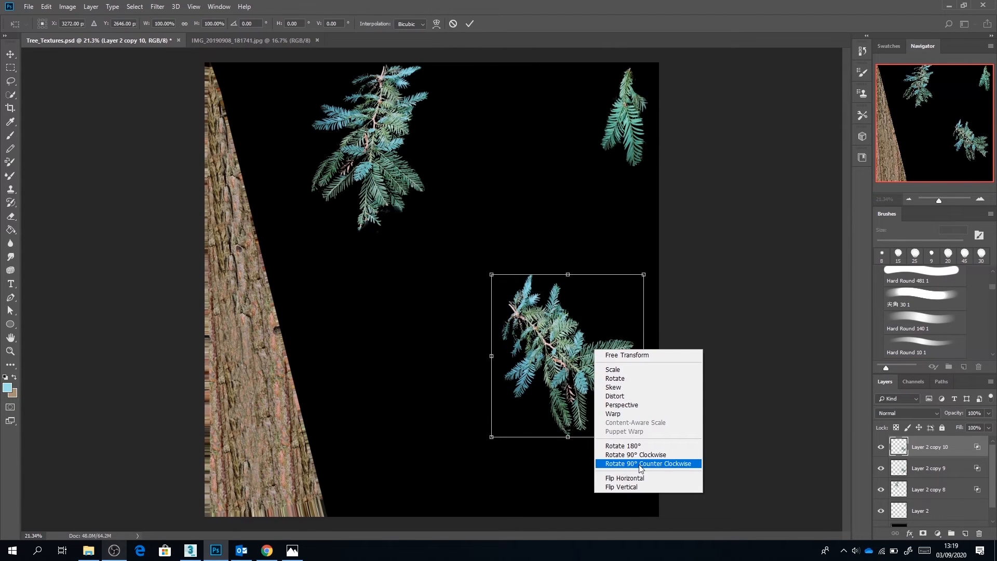
left_click(624, 478)
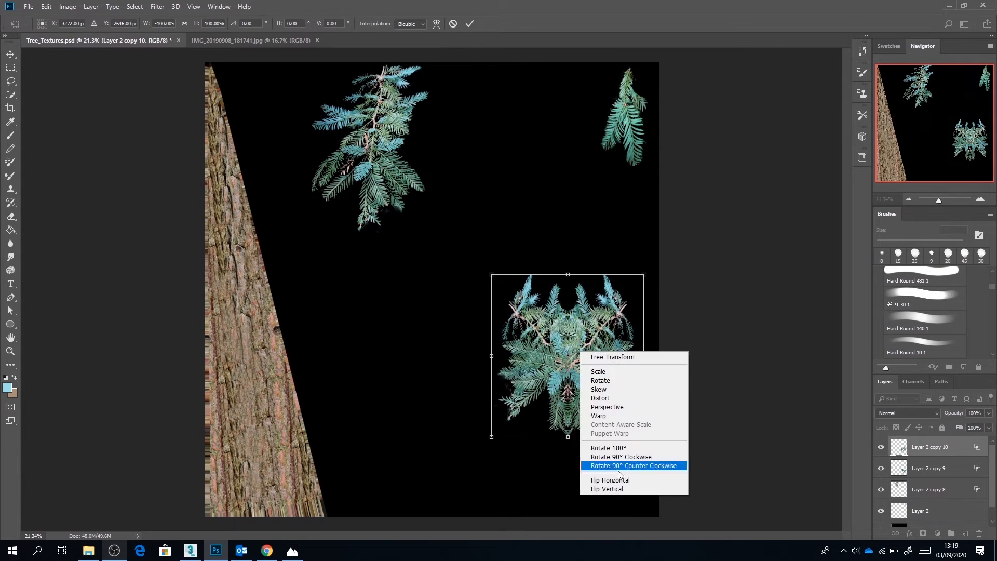
left_click(634, 465)
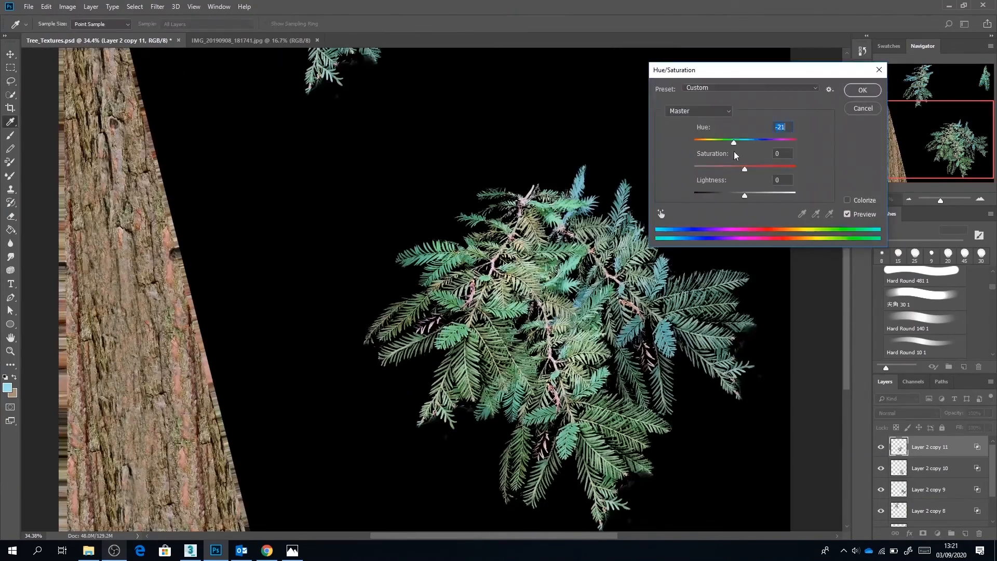
left_click(862, 89)
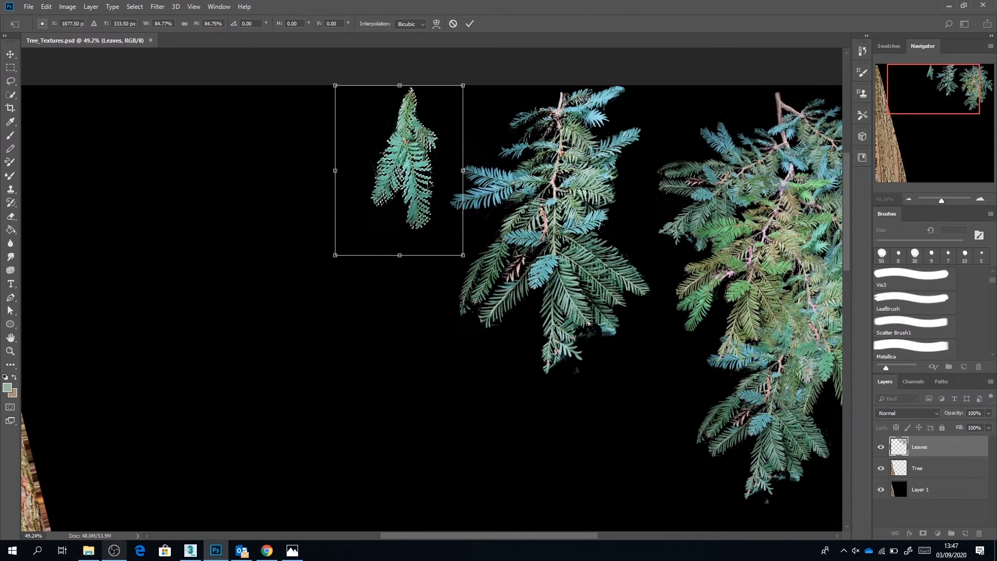
Step: Apply the resize of the small branch on the Leaves layer
left_click(470, 24)
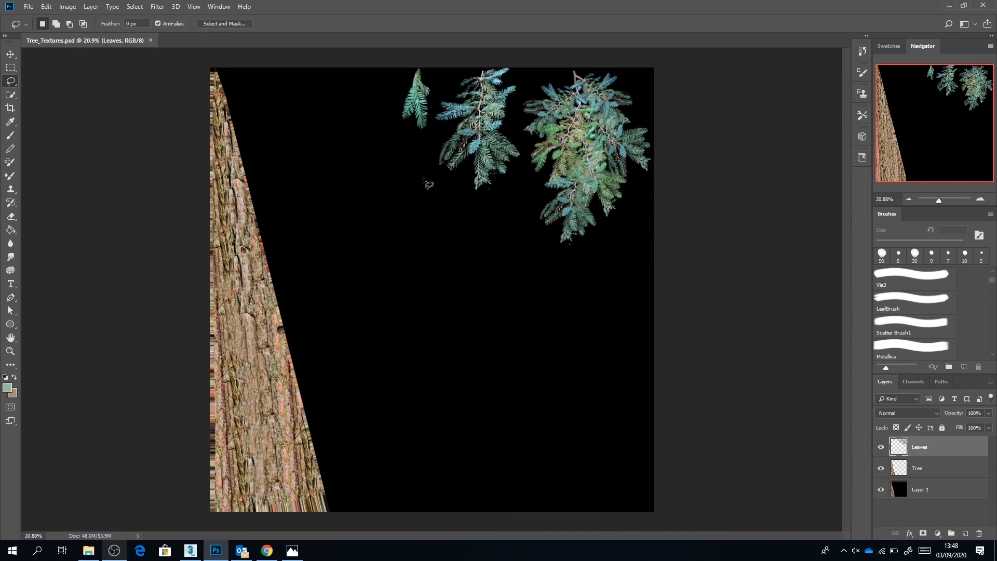
mouse_move(585, 323)
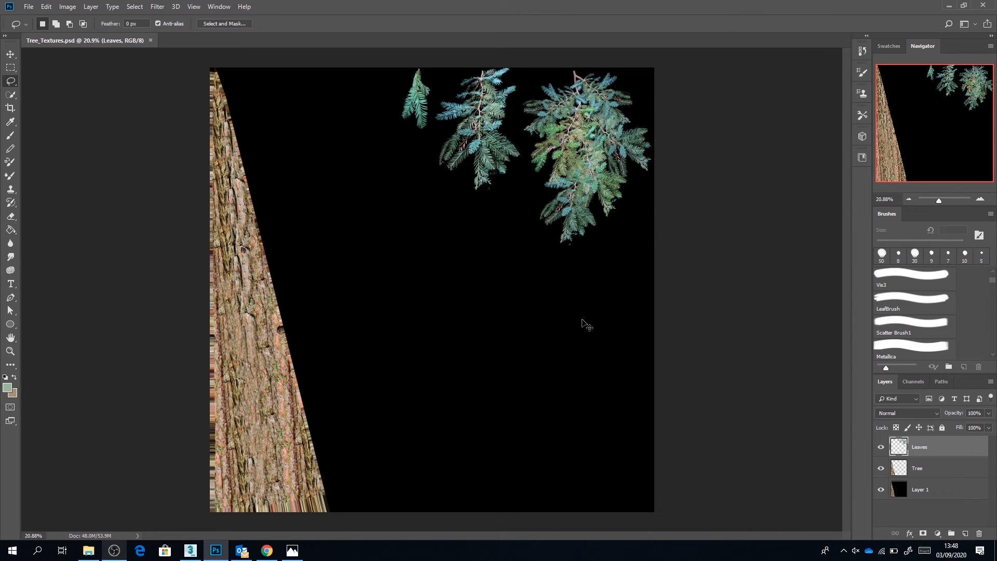
Step: Duplicate and merge the leaf layers, naming the results Diffuse and Opacity
key("ctrl+j")
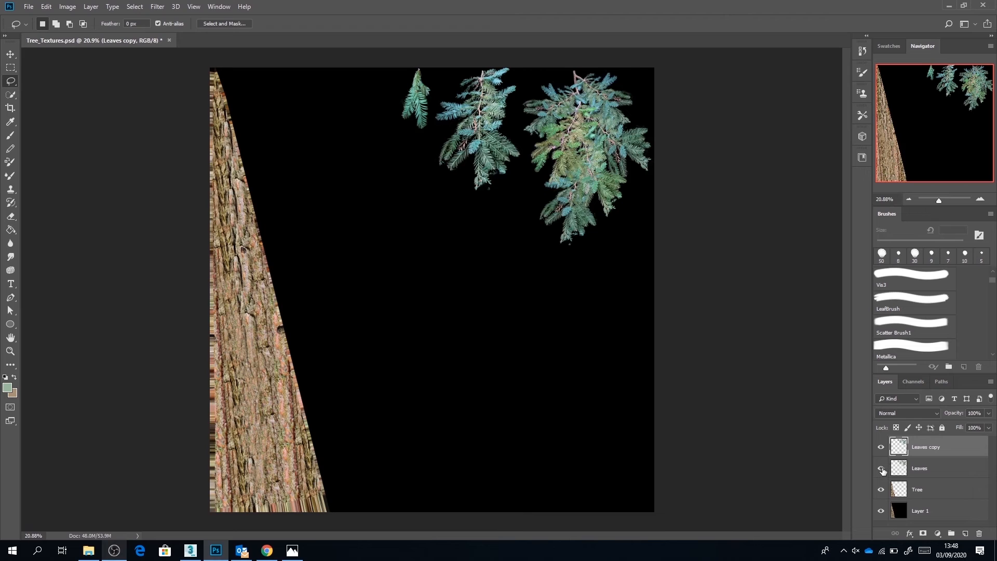
left_click(881, 468)
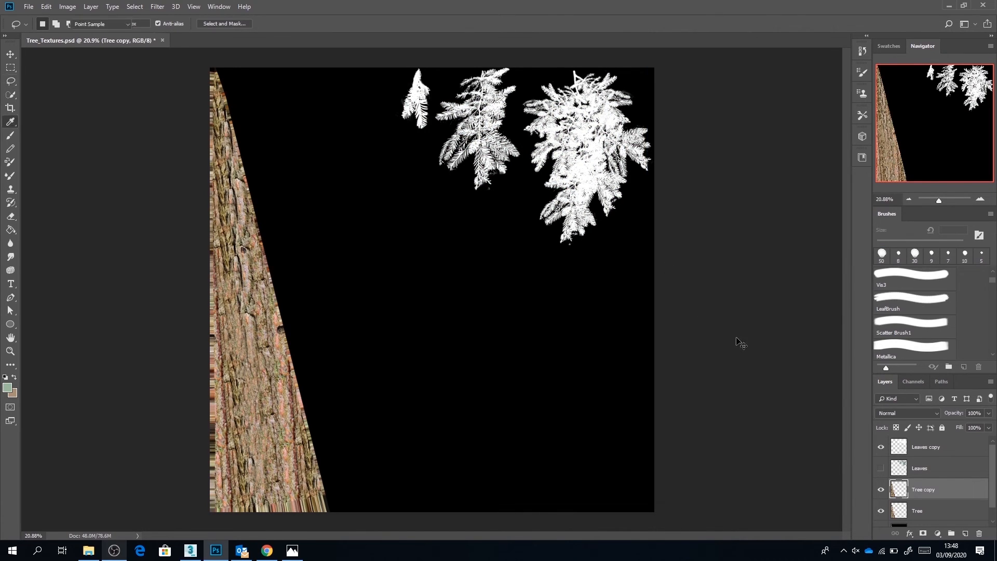
right_click(919, 468)
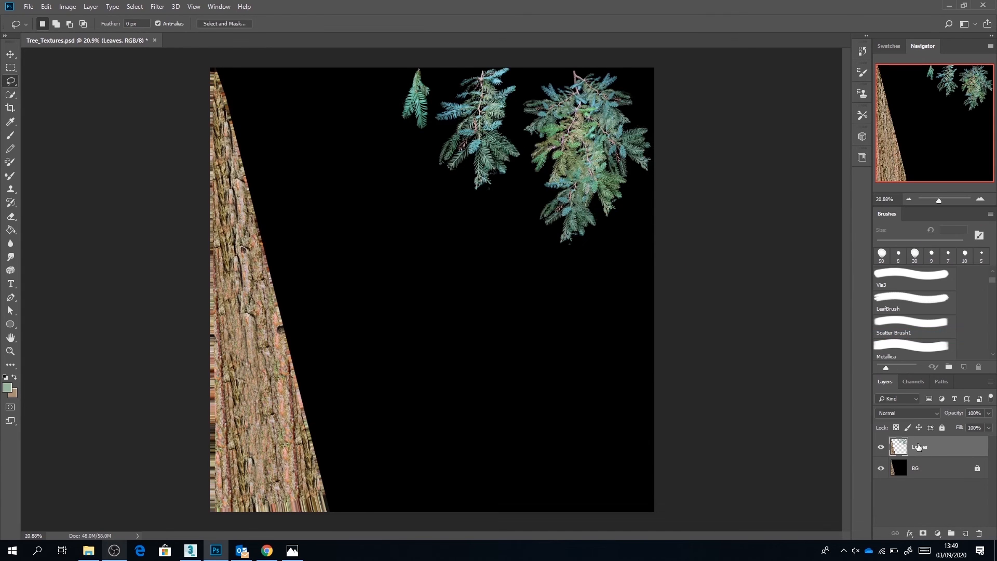
double_click(921, 447)
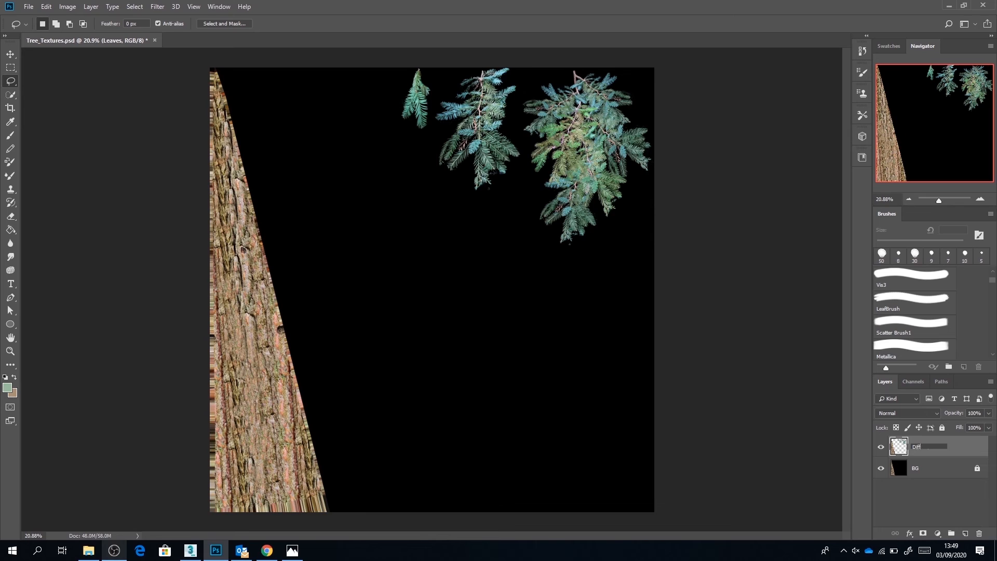
double_click(922, 446)
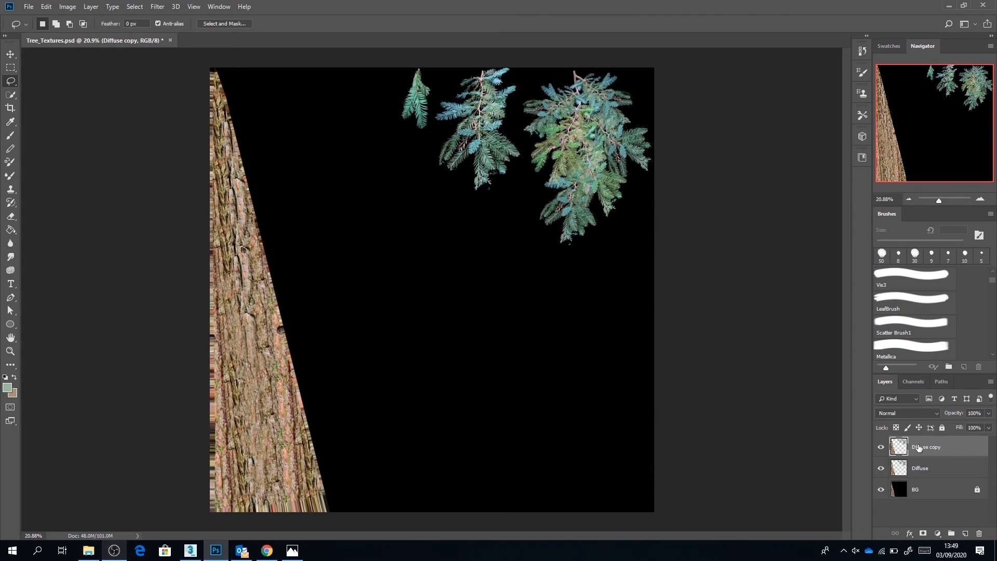
double_click(925, 447)
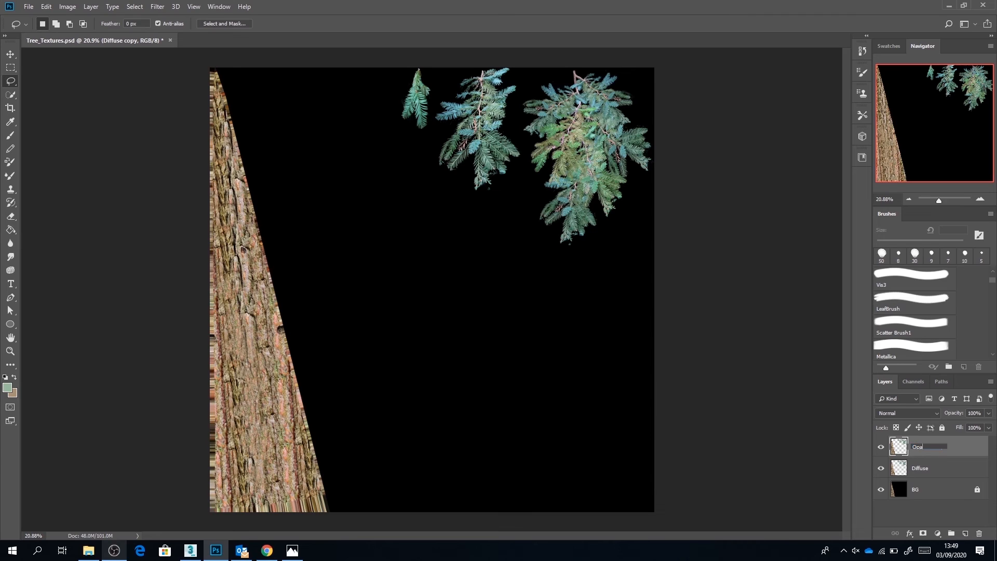
double_click(919, 445)
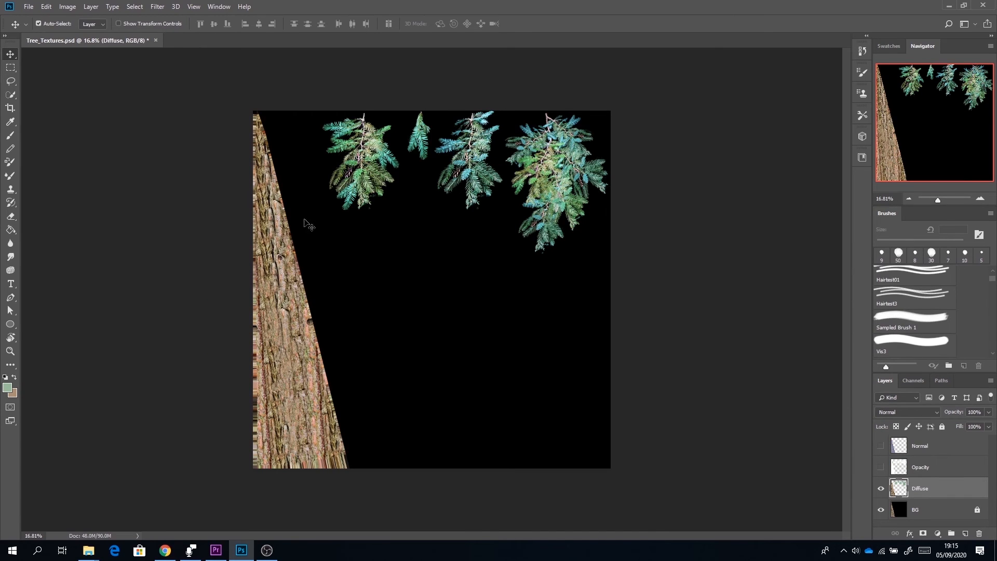
mouse_move(325, 366)
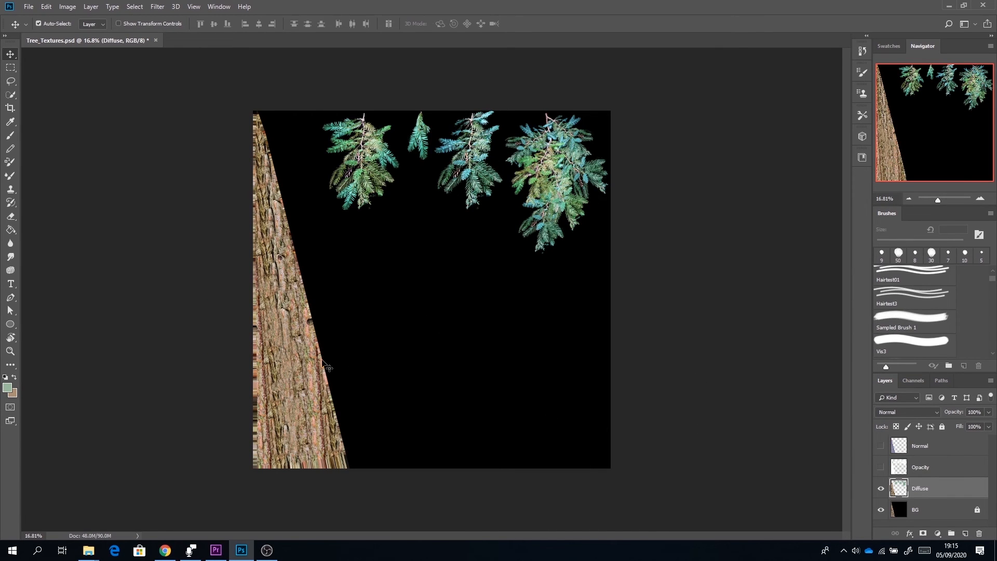
mouse_move(568, 310)
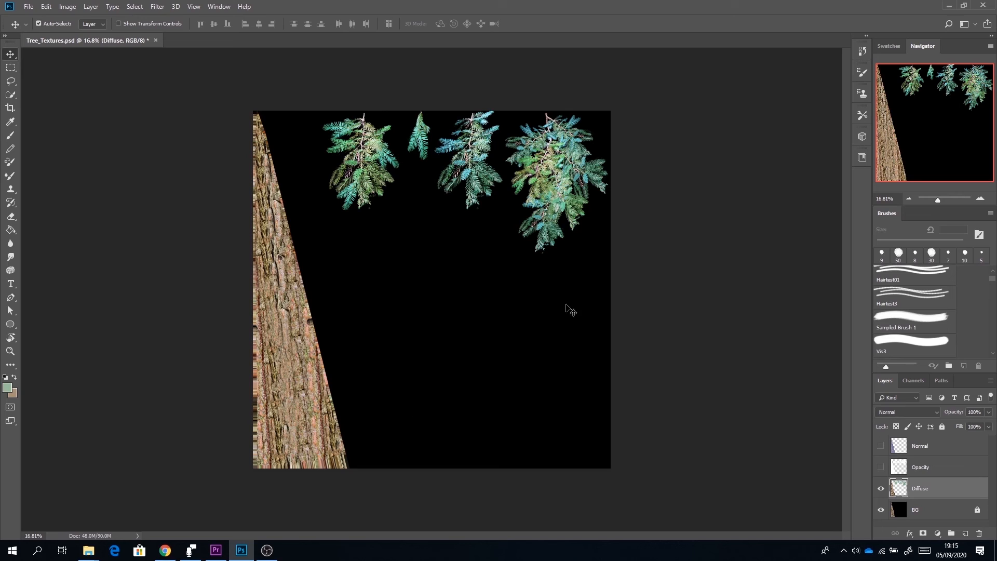
mouse_move(507, 273)
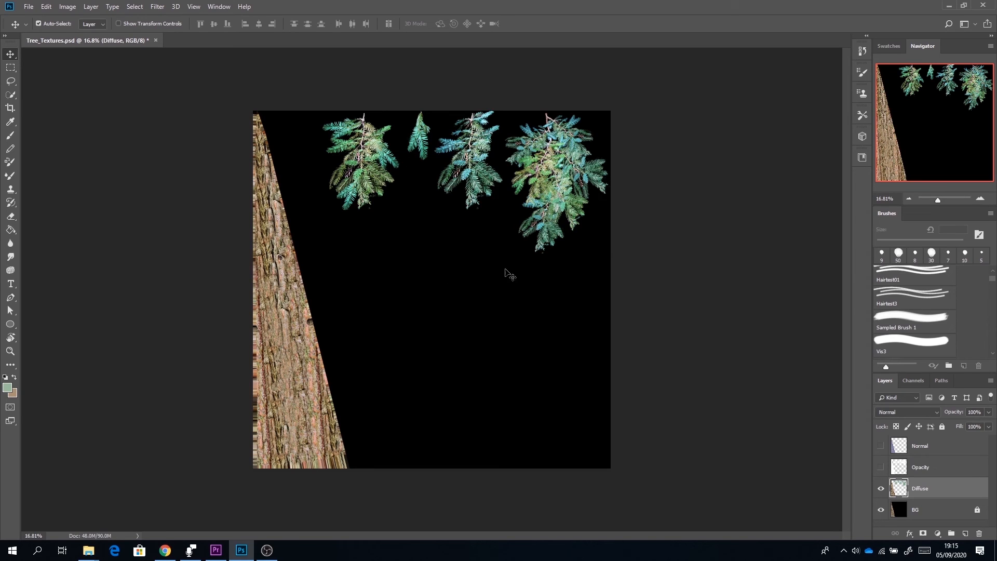
Step: Preview the Opacity and Normal layers alone, inspect the normal map, then show Diffuse again
left_click(881, 488)
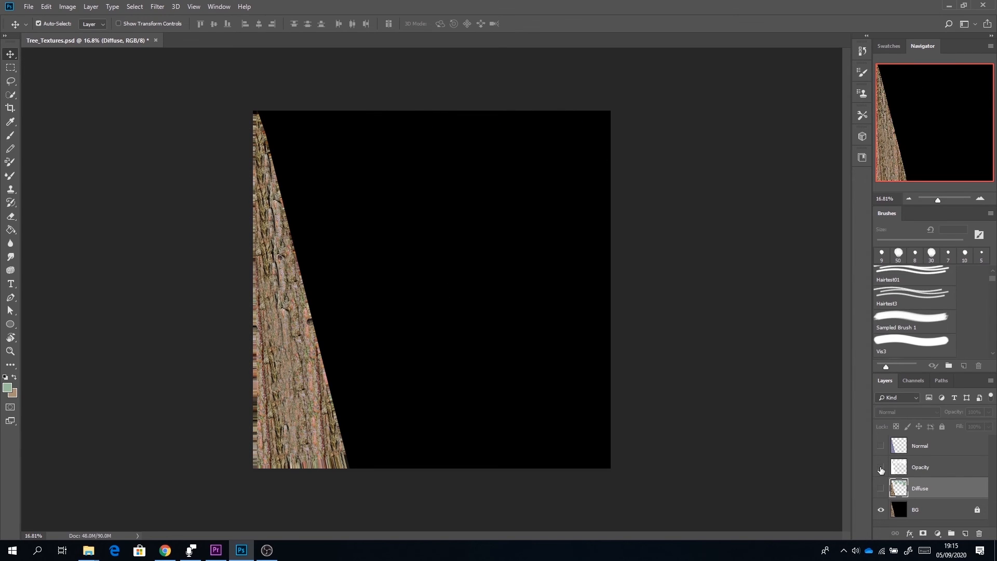
left_click(881, 466)
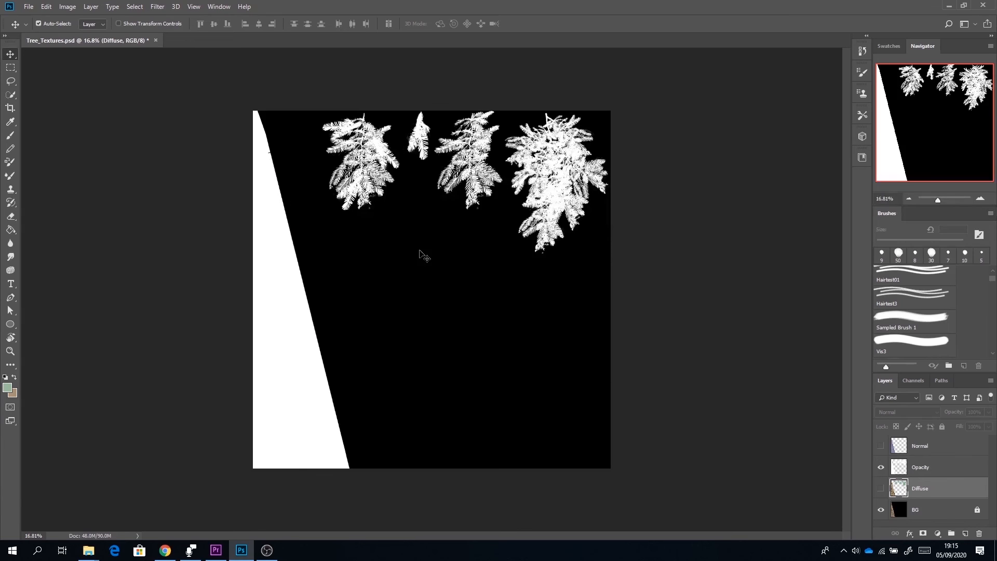
left_click(880, 467)
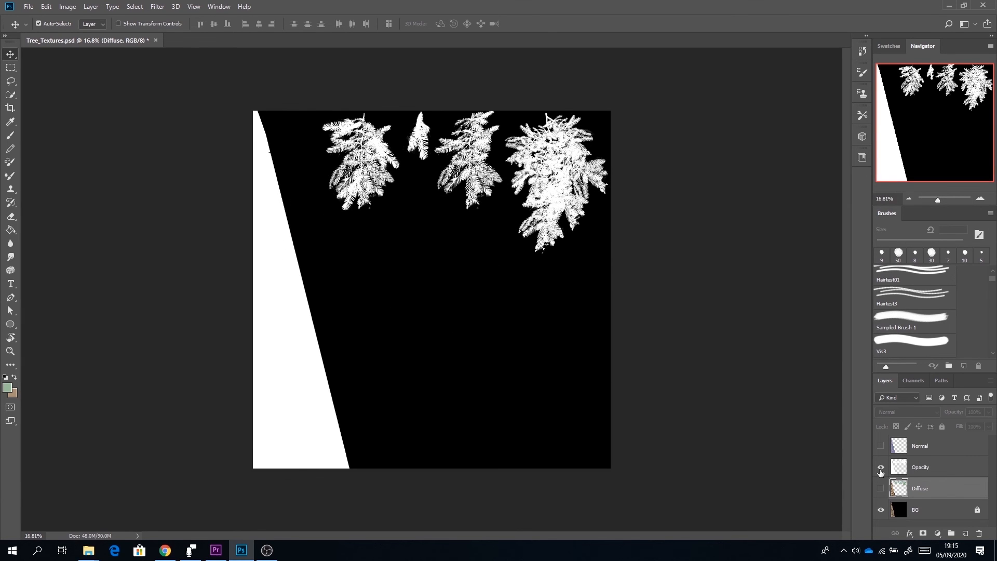
left_click(881, 446)
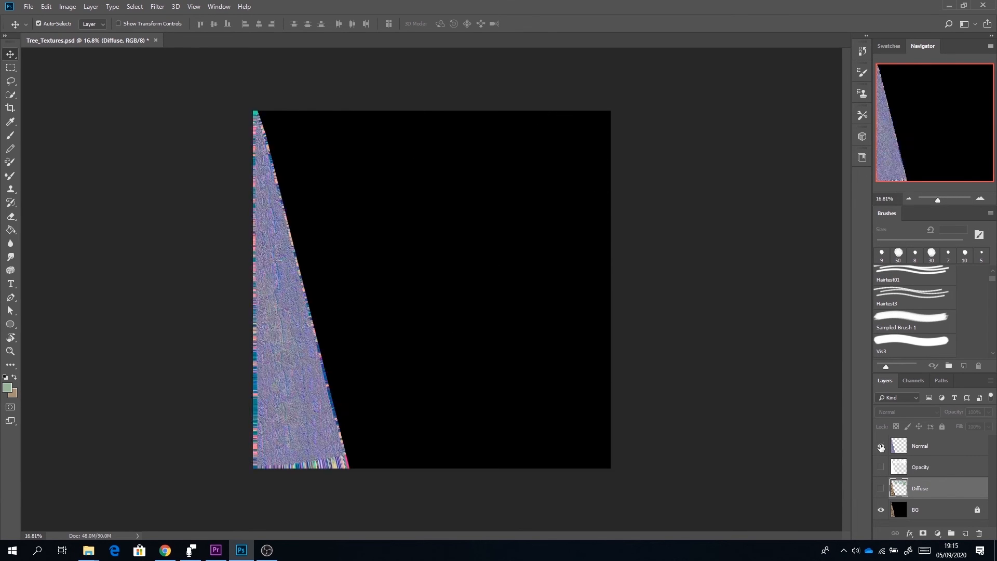
left_click(880, 446)
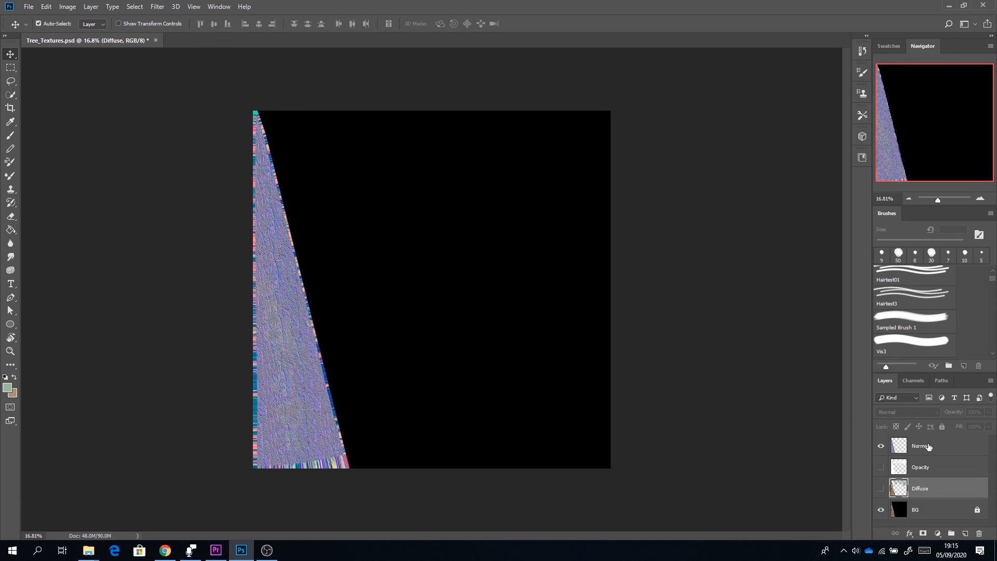
mouse_move(287, 205)
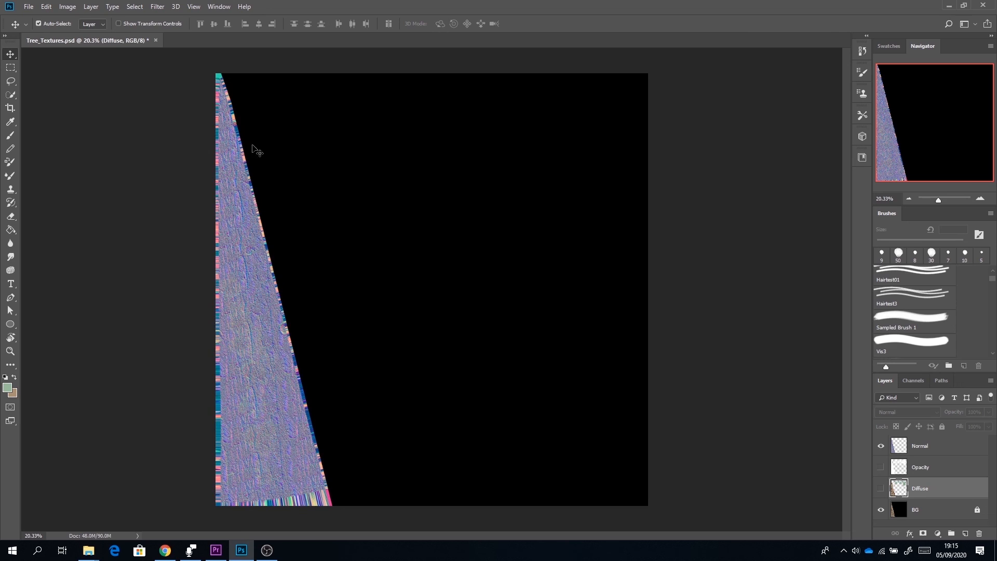
mouse_move(570, 485)
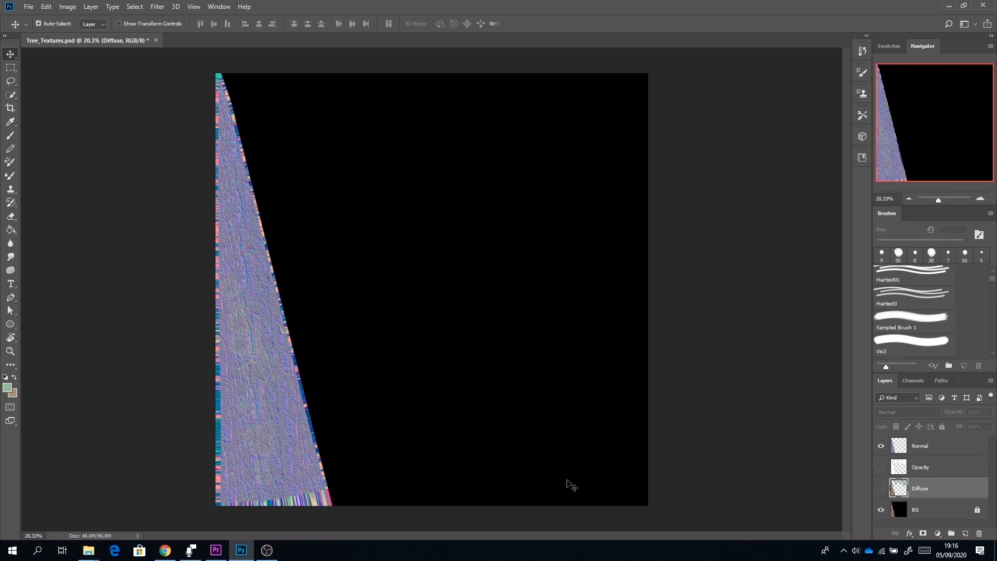
mouse_move(203, 163)
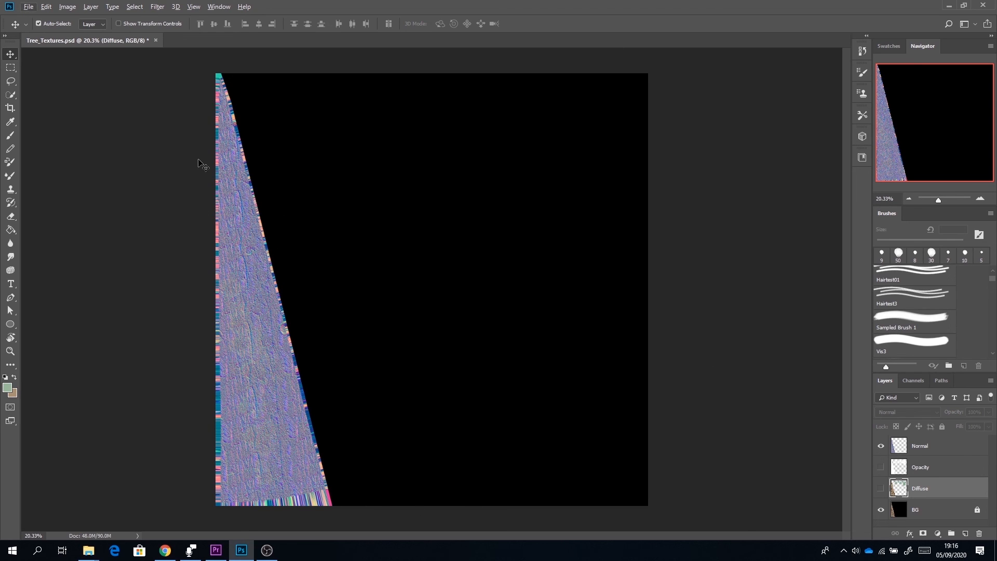
scroll("up", 3)
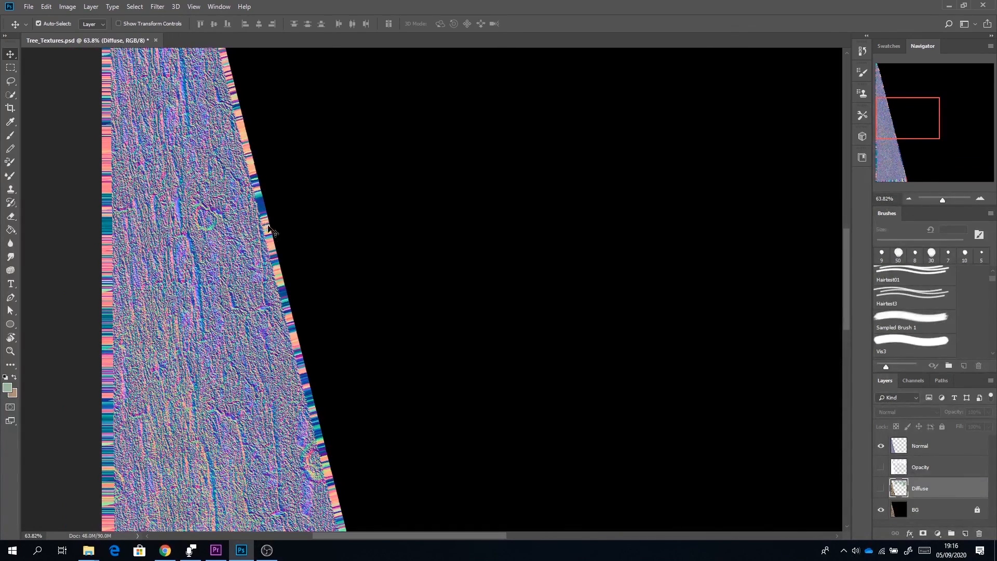
mouse_move(363, 257)
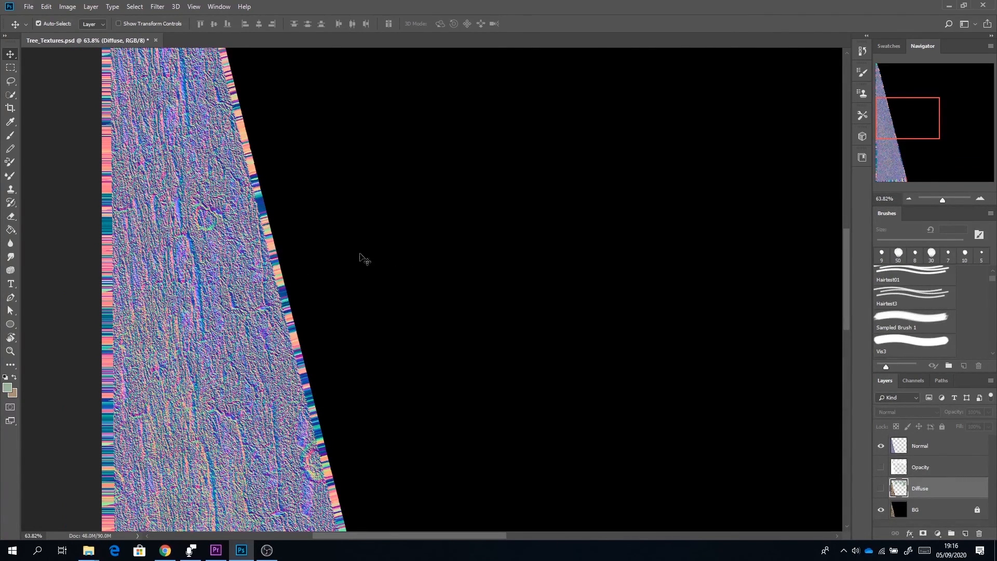
scroll("down", 3)
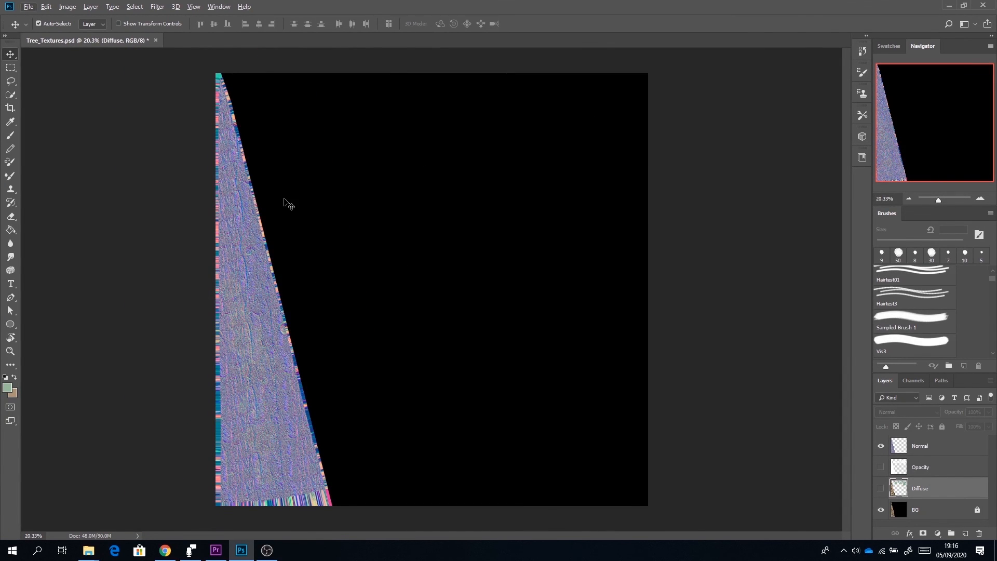
mouse_move(257, 196)
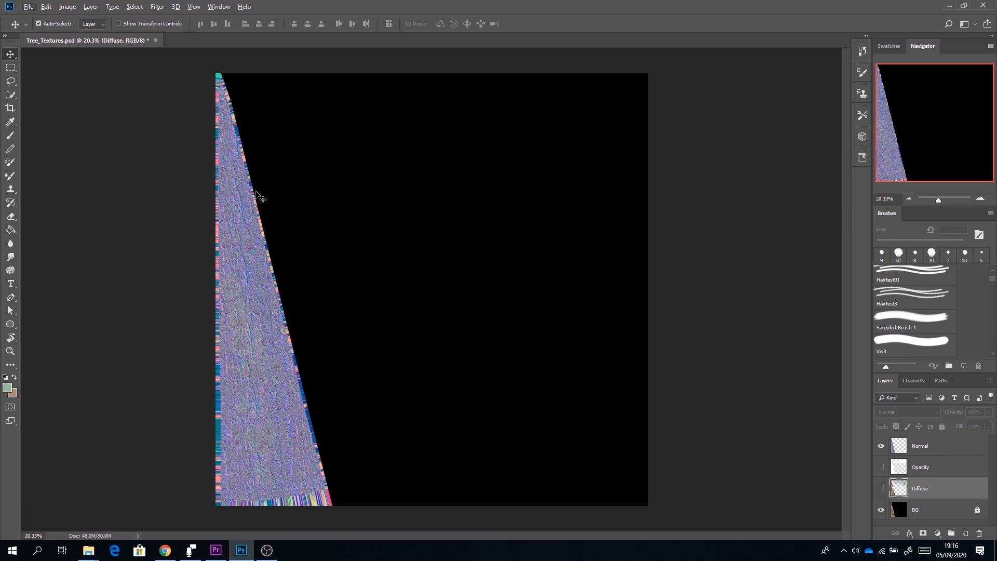
mouse_move(857, 457)
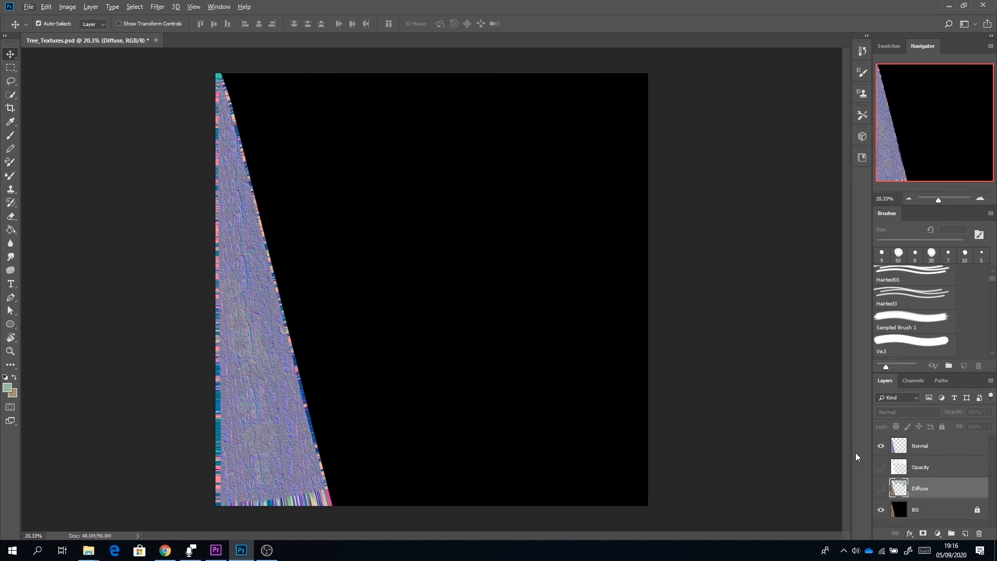
left_click(881, 488)
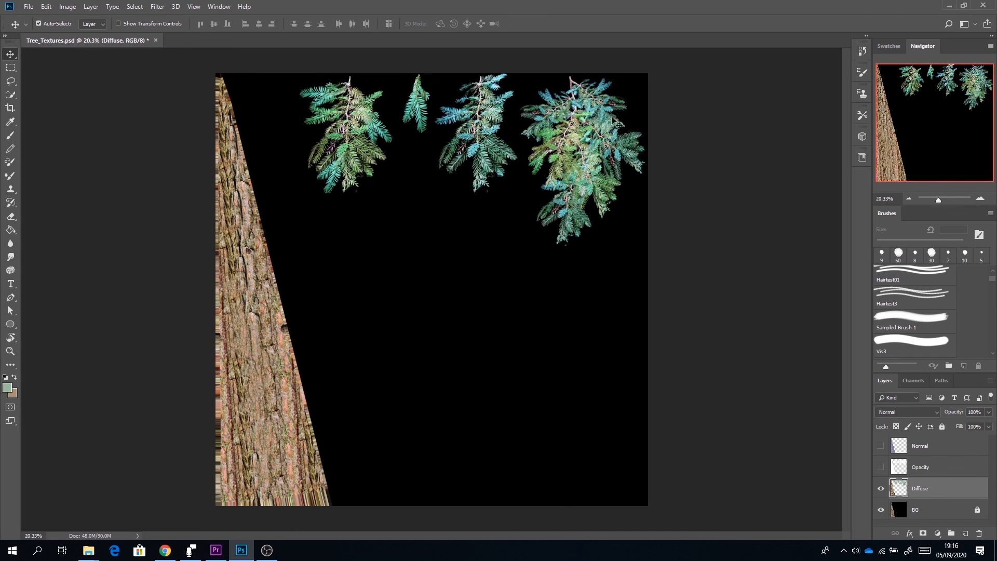
mouse_move(3, 38)
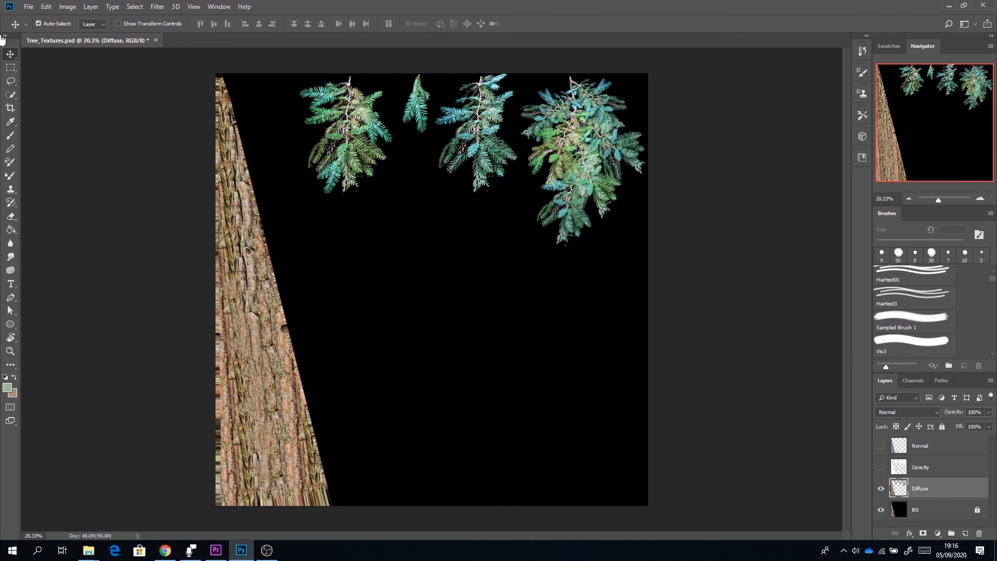
mouse_move(285, 273)
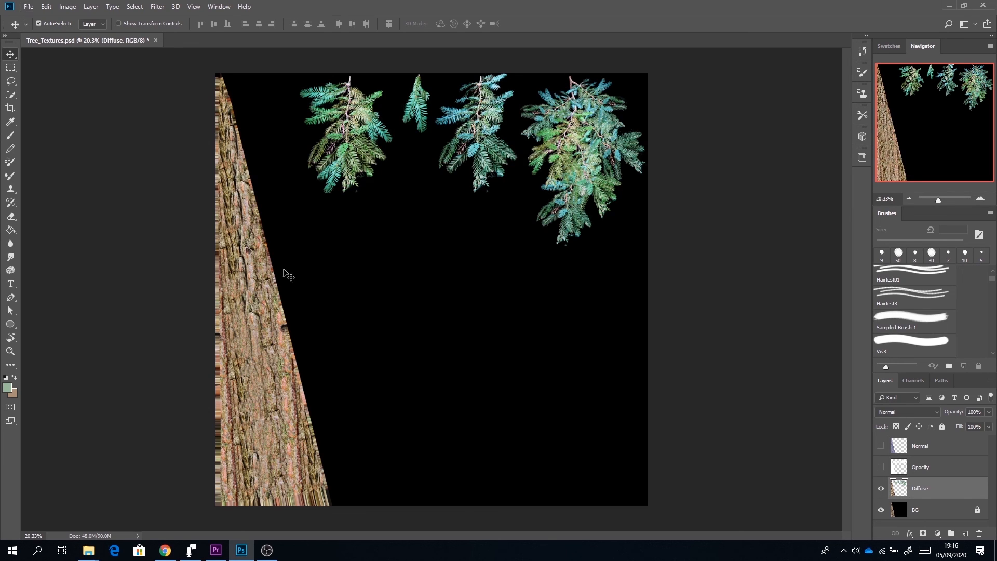
mouse_move(344, 270)
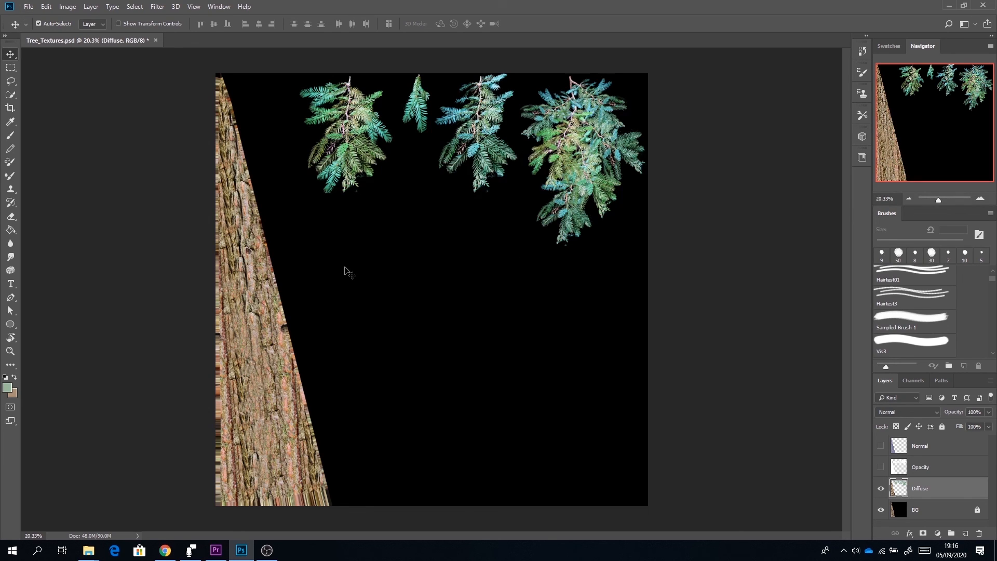